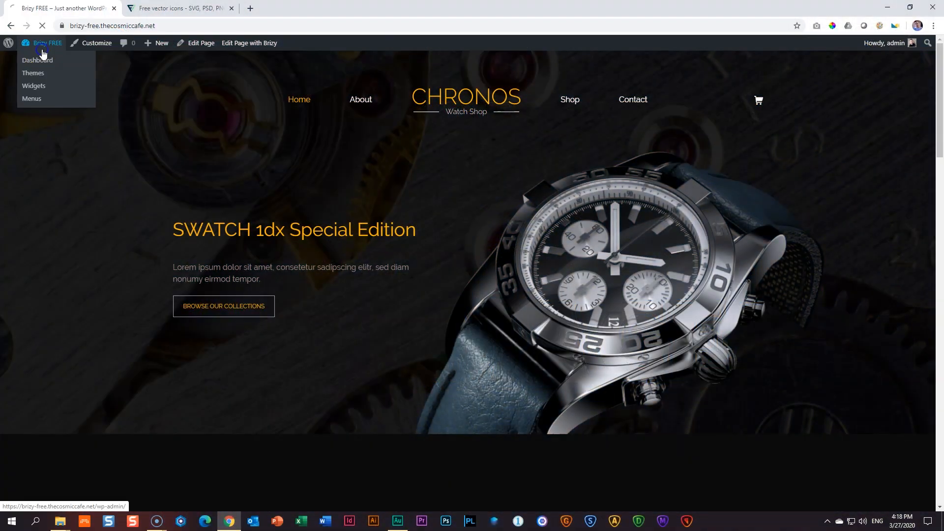
Go from the live site to the admin dashboard and the Brizy plugin settings.
{"action": "left_click", "coordinate": [37, 60]}
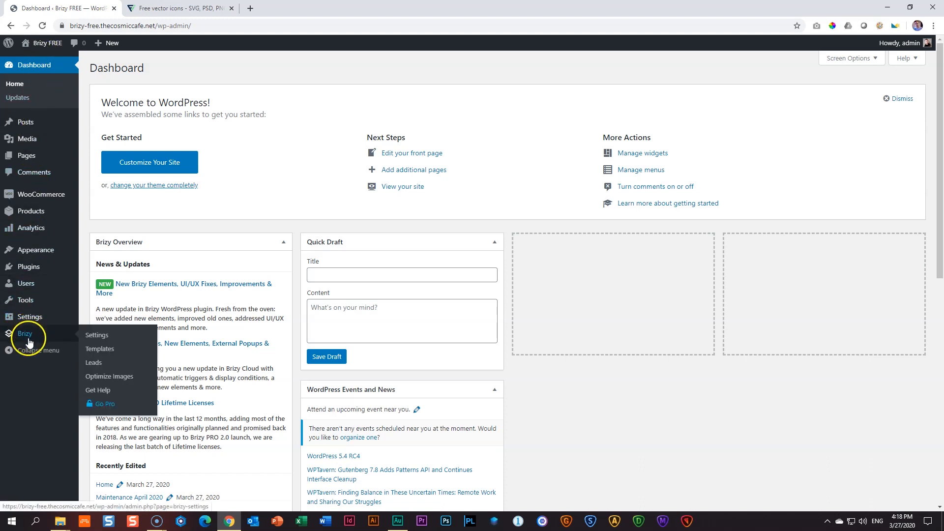
{"action": "left_click", "coordinate": [98, 335]}
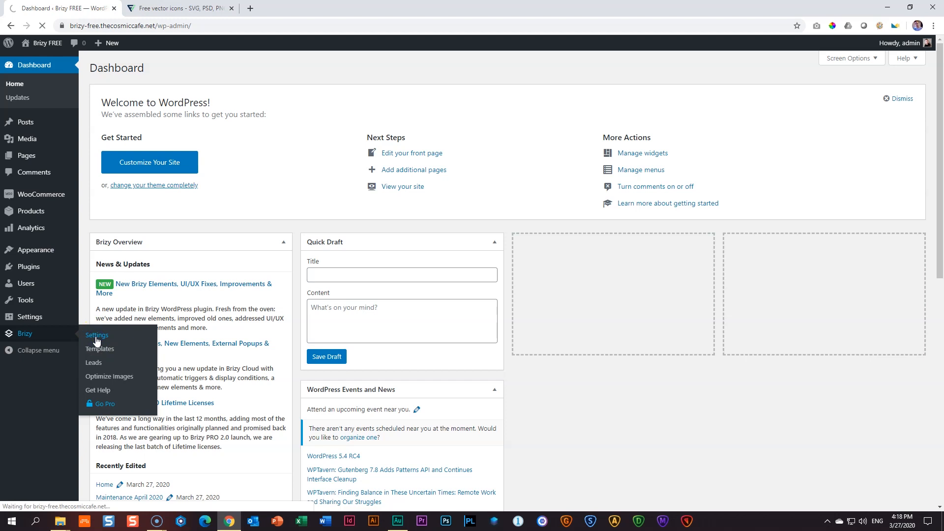
Tick Enable SVG uploads on the Brizy Settings General tab.
{"action": "left_click", "coordinate": [97, 336]}
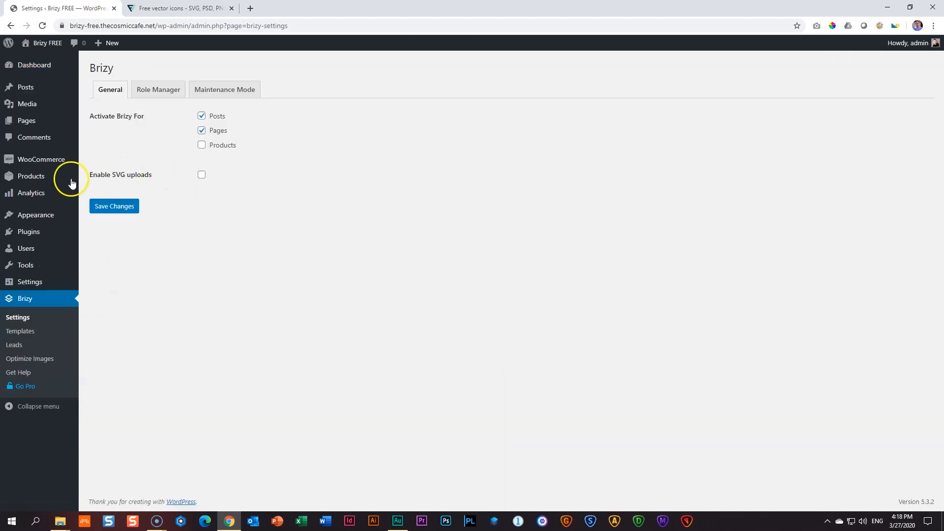
{"action": "mouse_move", "coordinate": [177, 190]}
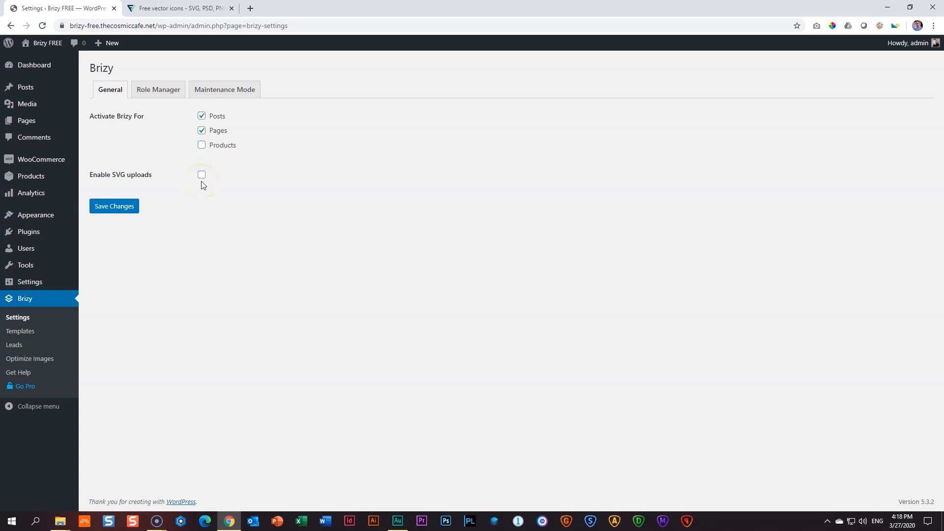
{"action": "mouse_move", "coordinate": [188, 200]}
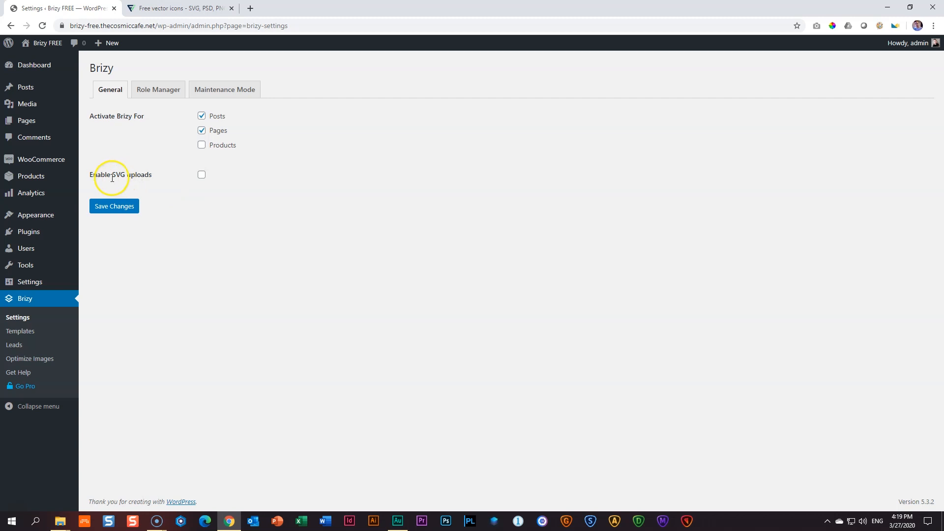
{"action": "mouse_move", "coordinate": [182, 197]}
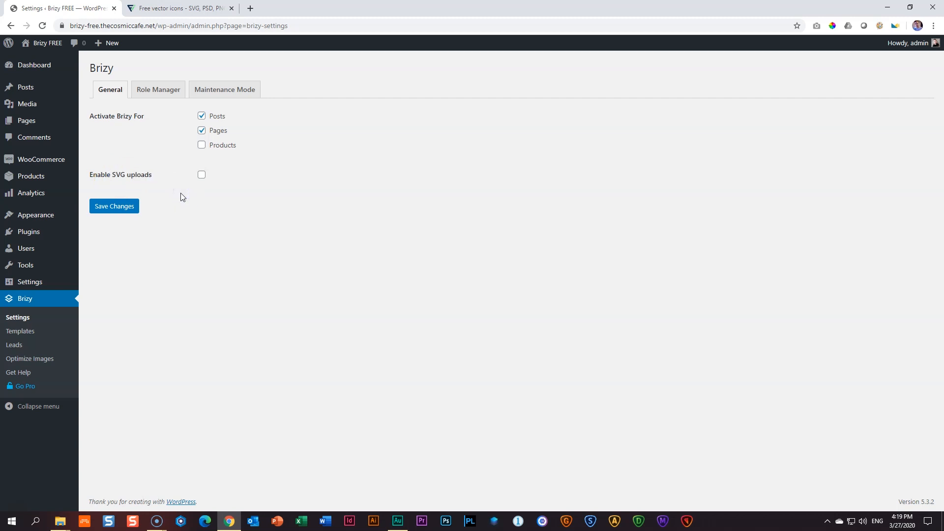
{"action": "left_click", "coordinate": [202, 175]}
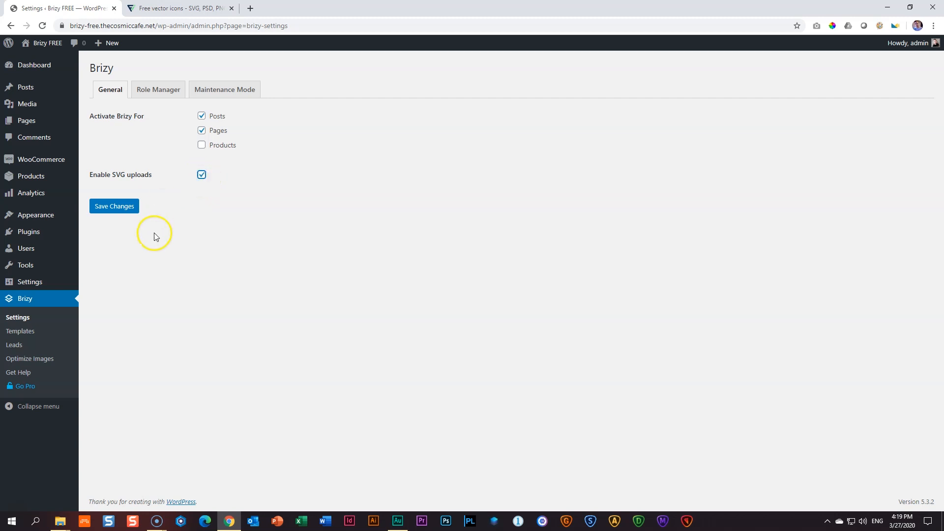
Save the Brizy settings and return to the live watch shop homepage via Visit Site.
{"action": "left_click", "coordinate": [114, 206]}
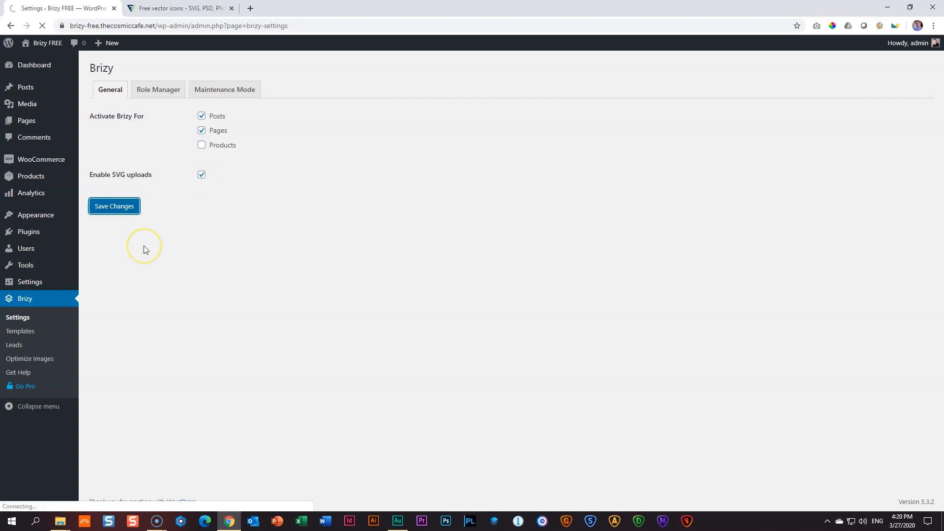
{"action": "left_click", "coordinate": [114, 206]}
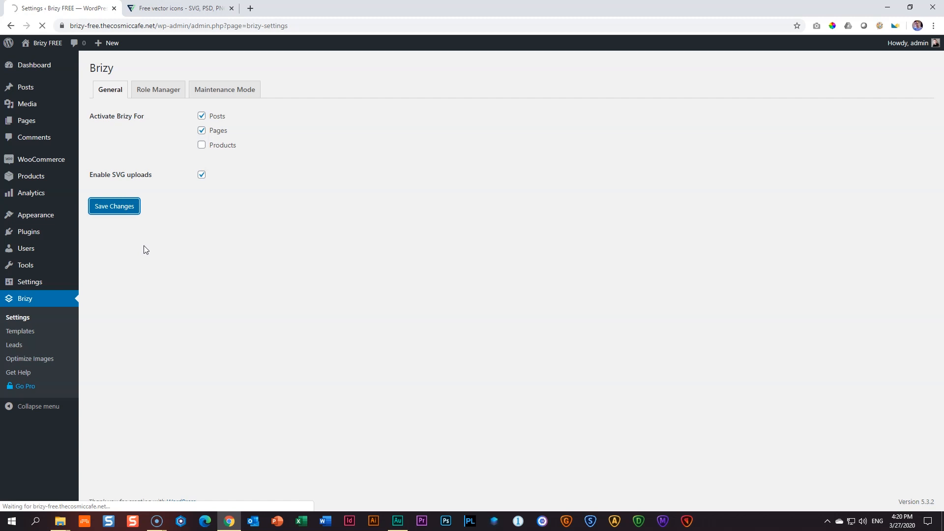
{"action": "left_click", "coordinate": [114, 206]}
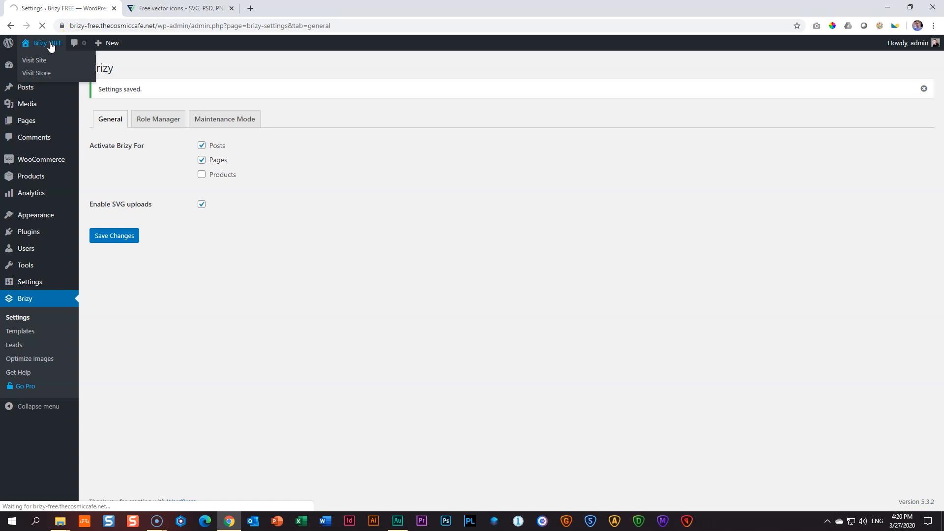
{"action": "left_click", "coordinate": [33, 60]}
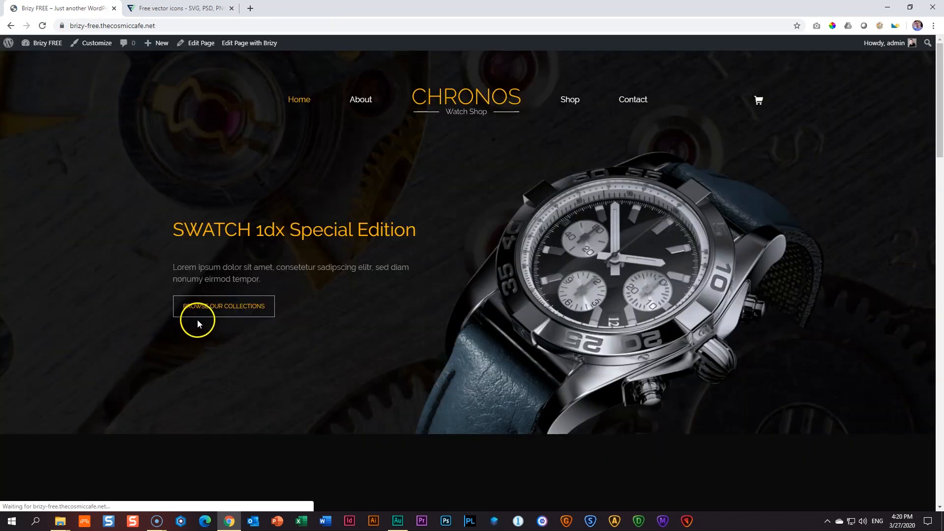
{"action": "mouse_move", "coordinate": [203, 345]}
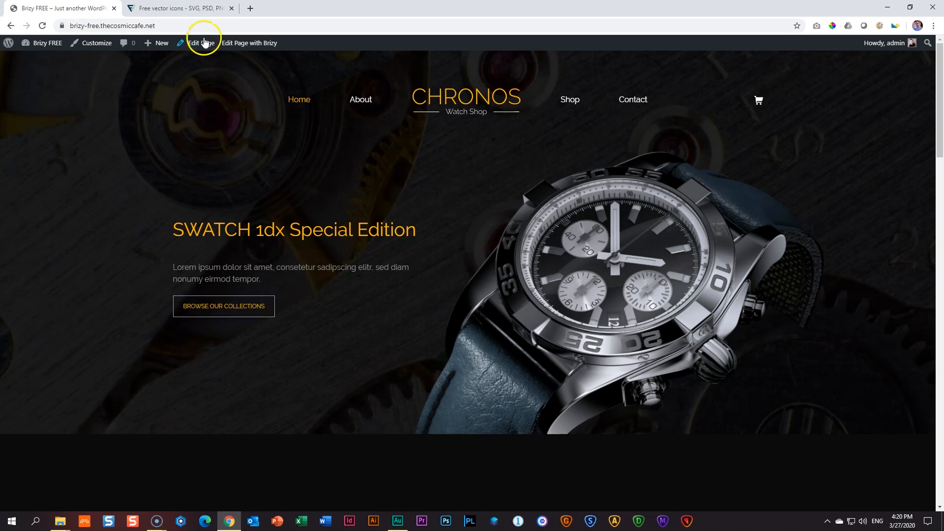
Search Flaticon for 'watch' to list watch and clock icons.
{"action": "left_click", "coordinate": [179, 8]}
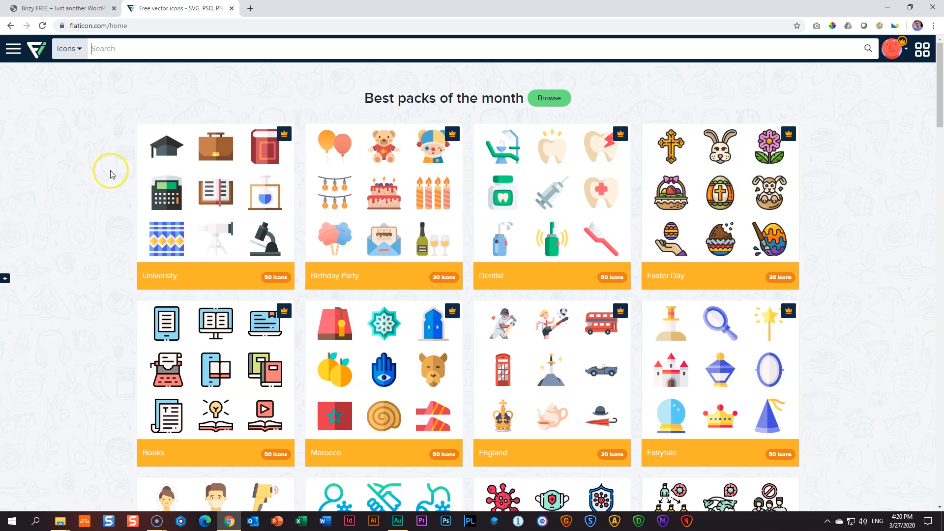
{"action": "mouse_move", "coordinate": [35, 49]}
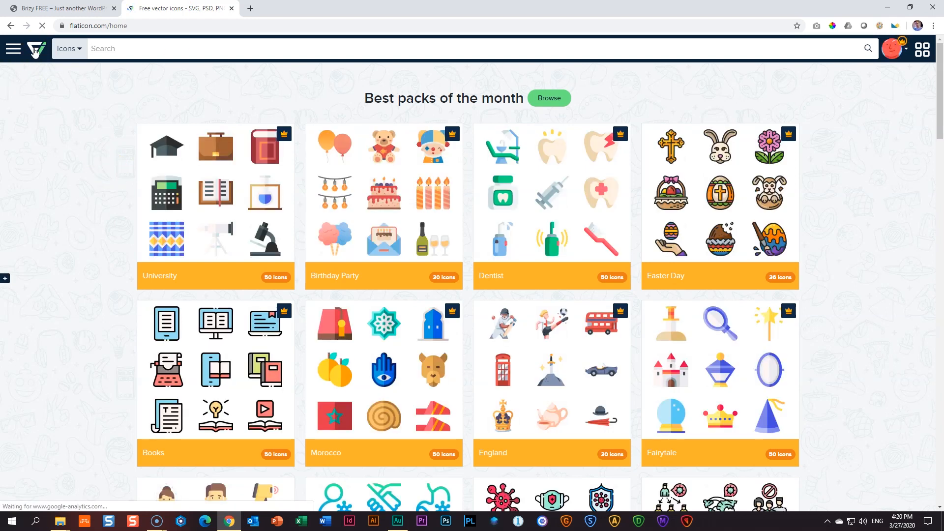
{"action": "left_click", "coordinate": [13, 49]}
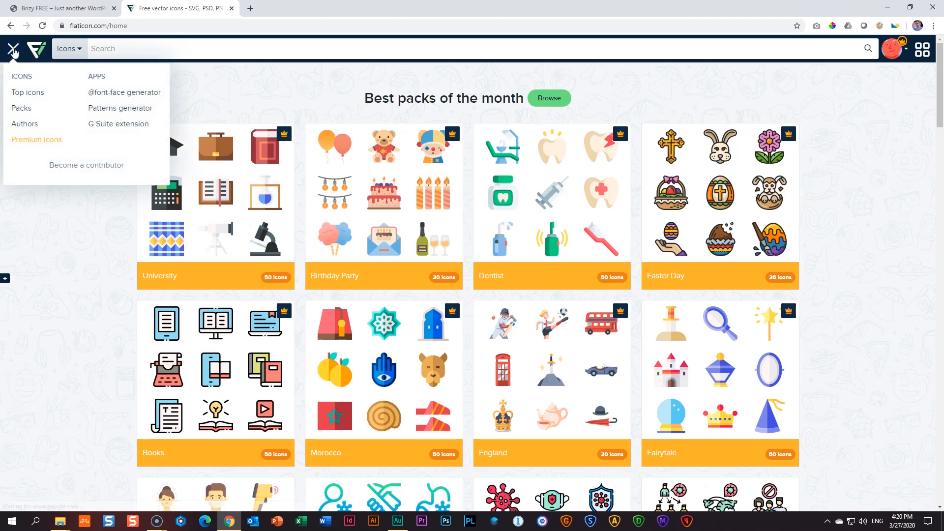
{"action": "left_click", "coordinate": [235, 48]}
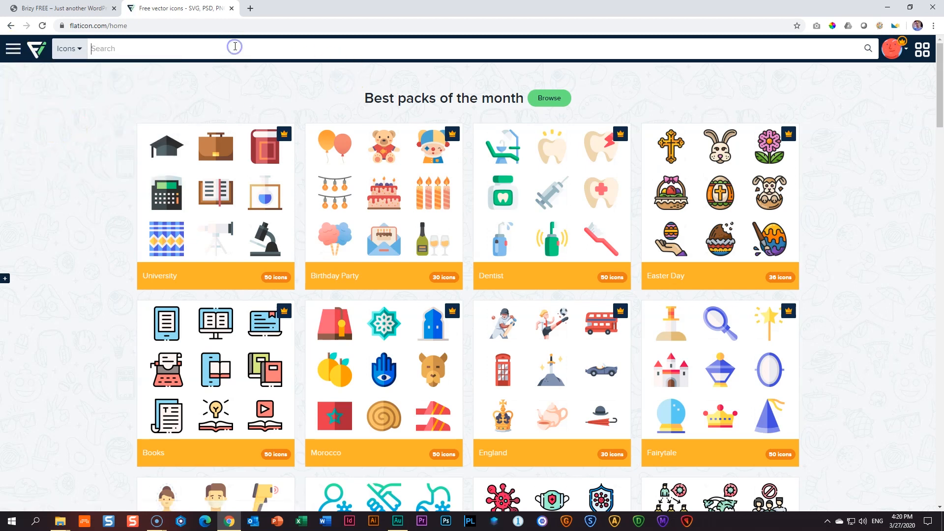
{"action": "type", "text": "watch"}
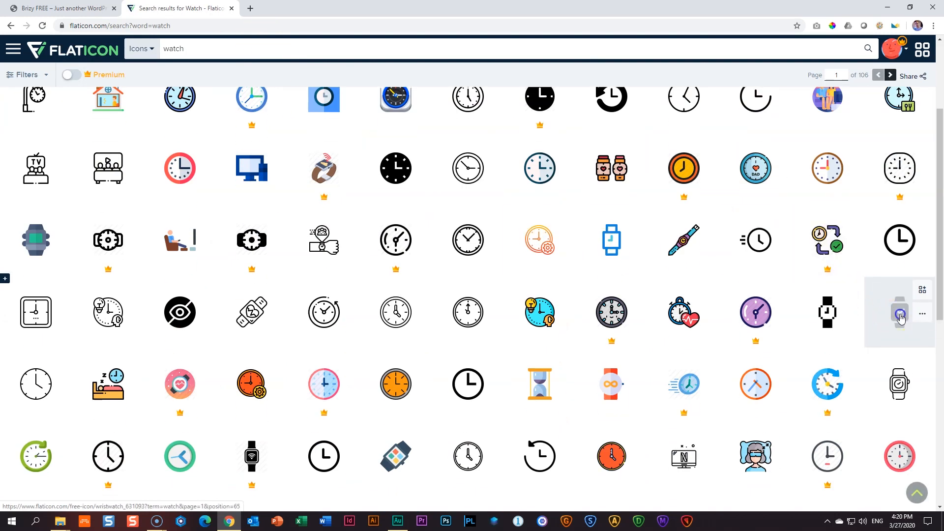
Download the outline wristwatch icon as a small PNG and switch back to the site tab.
{"action": "left_click", "coordinate": [900, 312]}
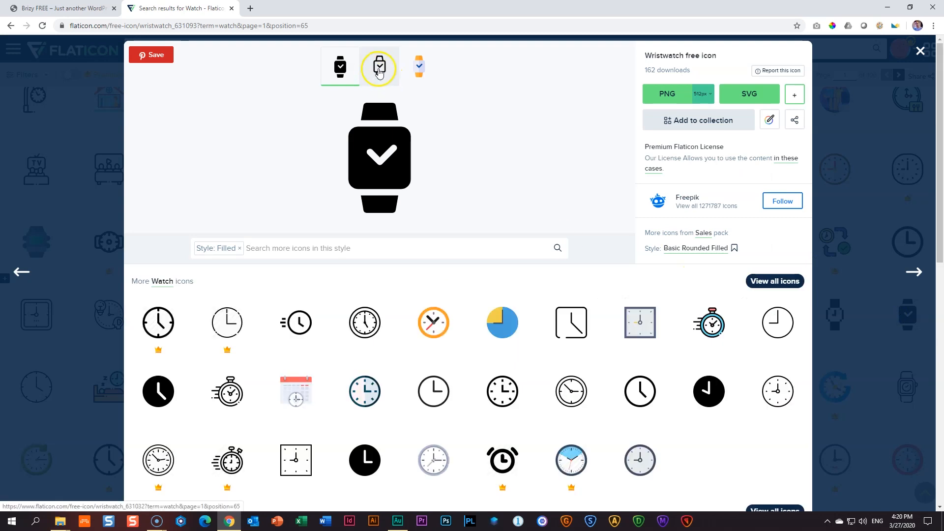
{"action": "left_click", "coordinate": [380, 66]}
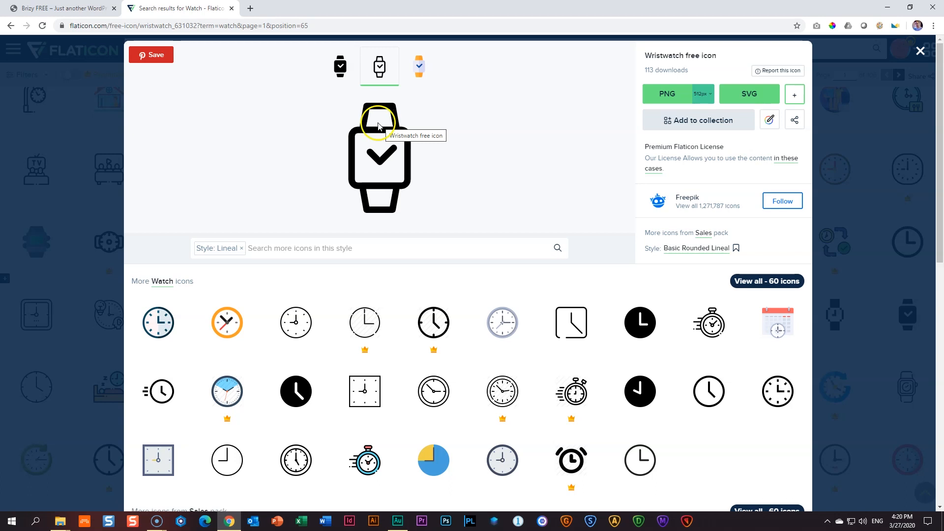
{"action": "mouse_move", "coordinate": [667, 94]}
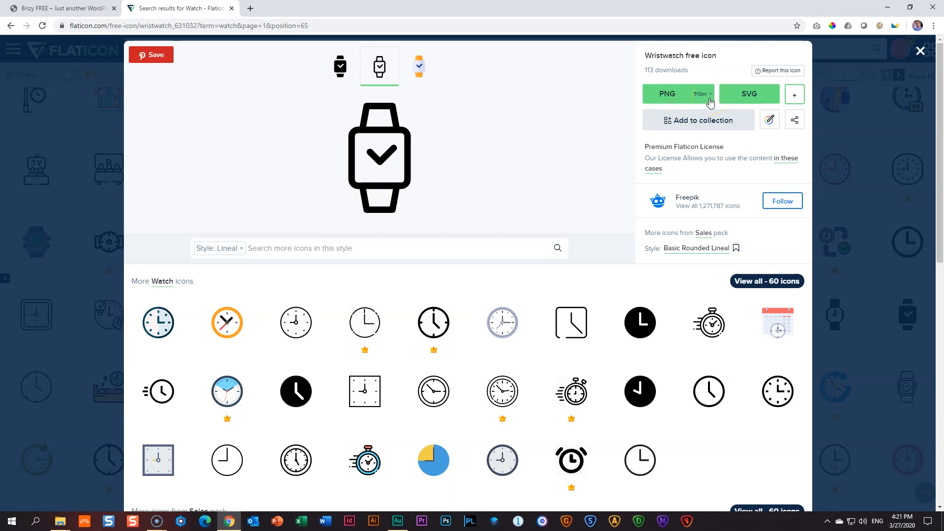
{"action": "left_click", "coordinate": [703, 94]}
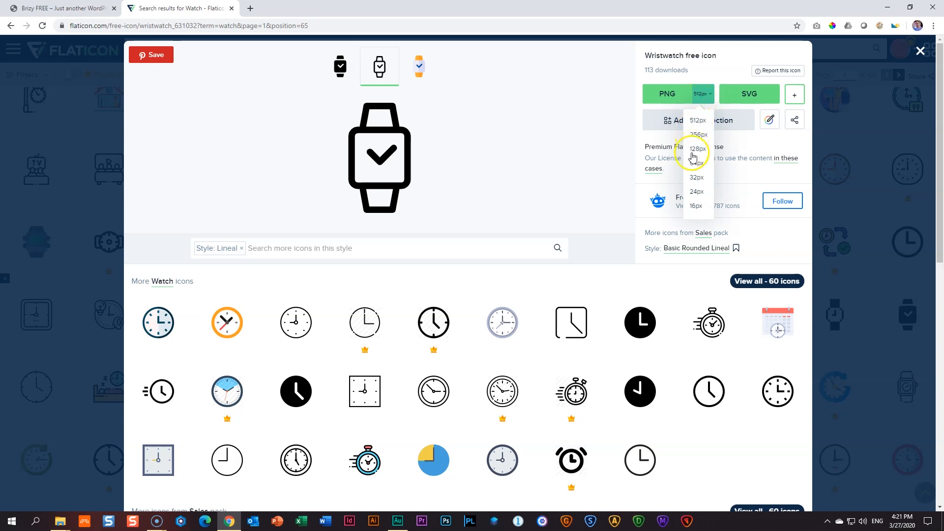
{"action": "left_click", "coordinate": [696, 162]}
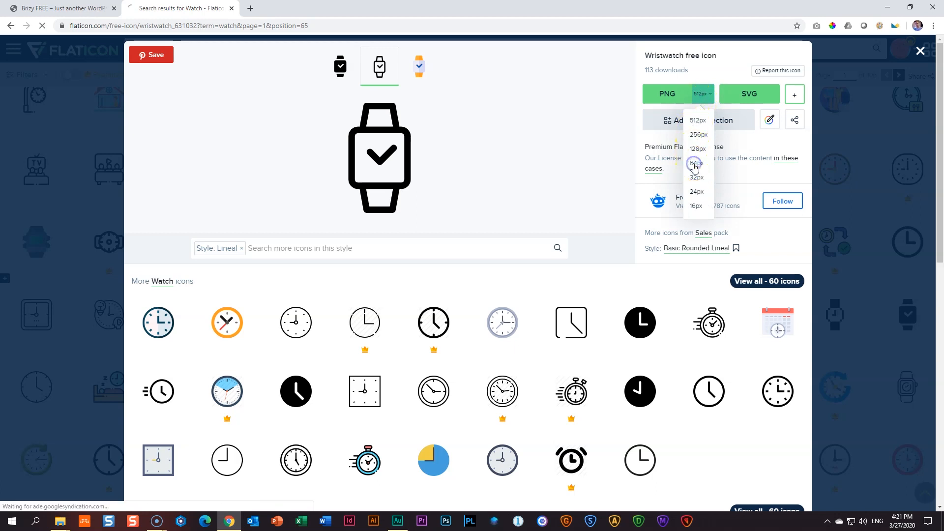
{"action": "left_click", "coordinate": [695, 163]}
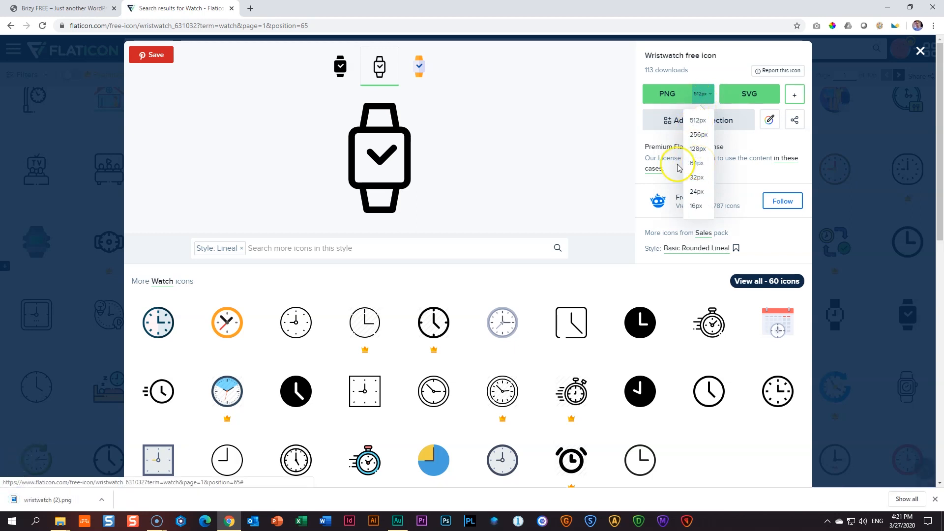
{"action": "left_click", "coordinate": [599, 132]}
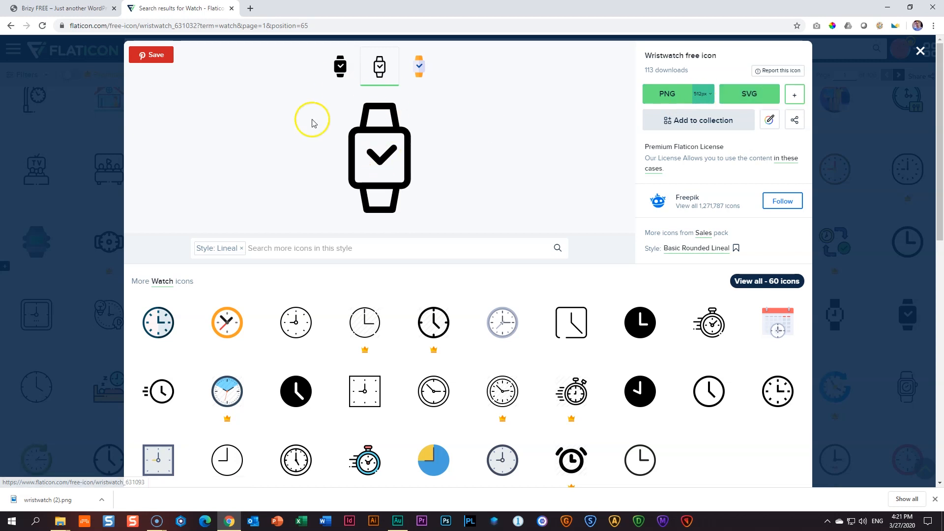
{"action": "left_click", "coordinate": [60, 7]}
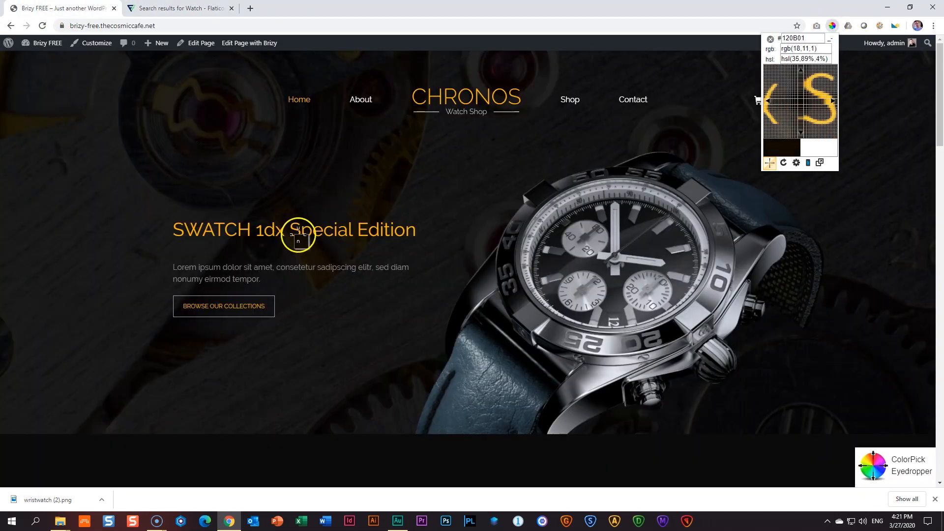
Sample the orange headline colour with the eyedropper and return to the Flaticon icon page.
{"action": "left_click", "coordinate": [297, 235]}
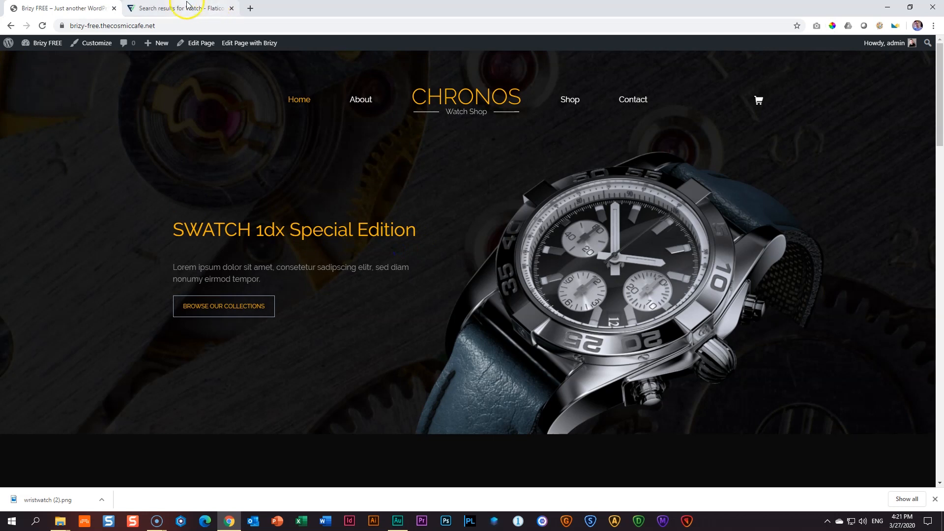
{"action": "left_click", "coordinate": [178, 8]}
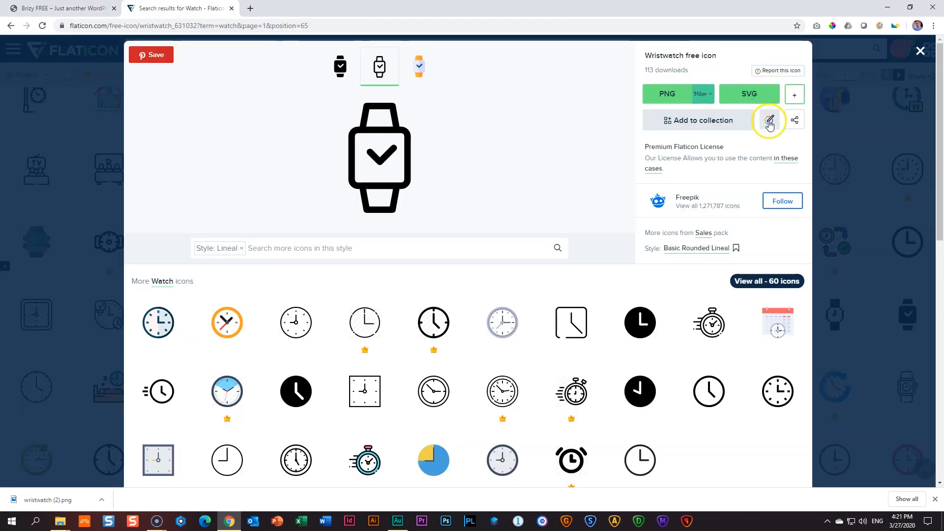
Recolour the wristwatch icon orange in the icon editor and download it as PNG and SVG.
{"action": "left_click", "coordinate": [770, 120]}
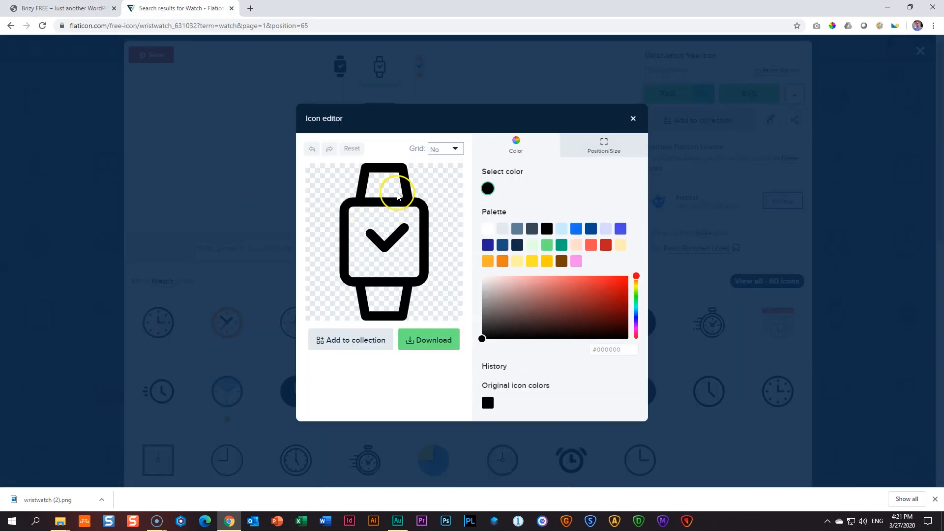
{"action": "mouse_move", "coordinate": [399, 165]}
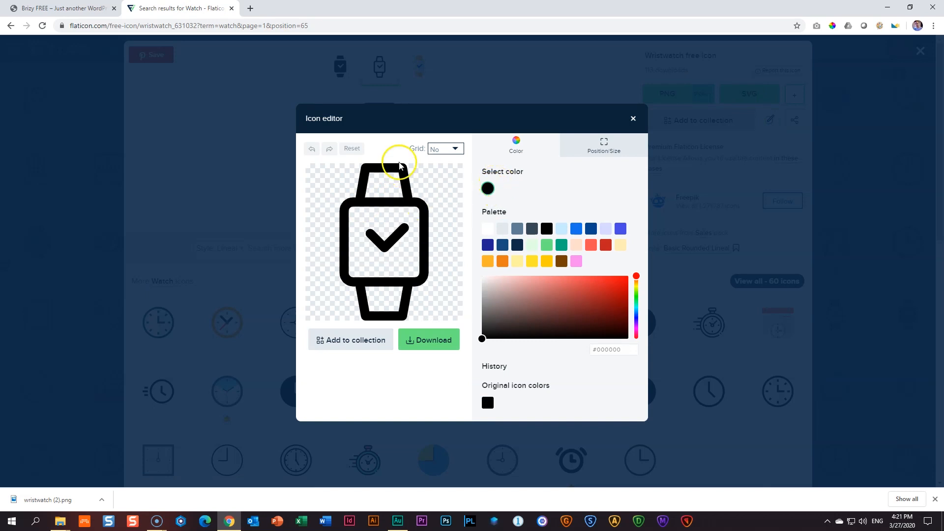
{"action": "left_click", "coordinate": [613, 350]}
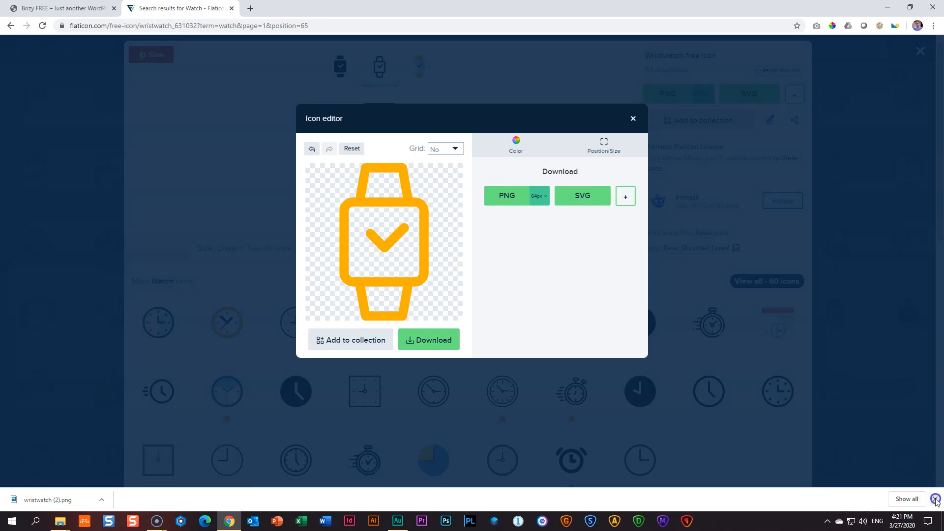
{"action": "left_click", "coordinate": [507, 195]}
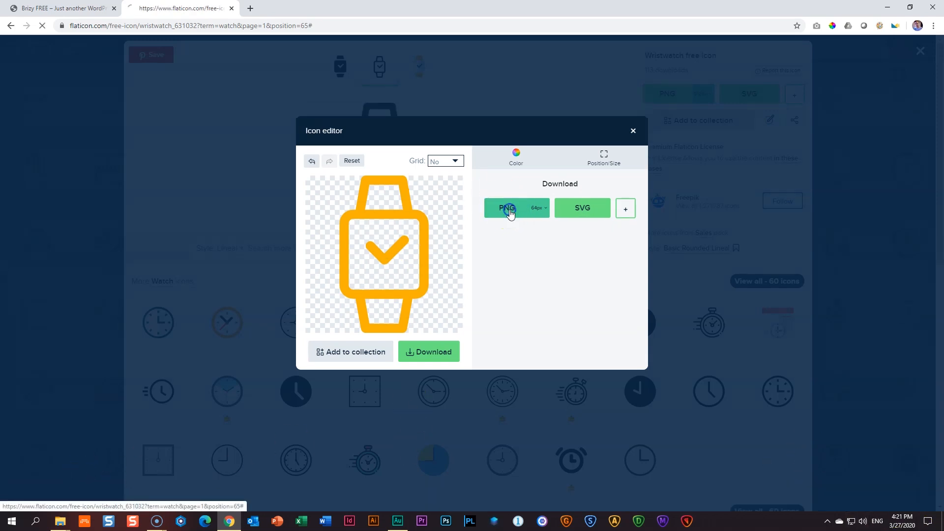
{"action": "left_click", "coordinate": [507, 208]}
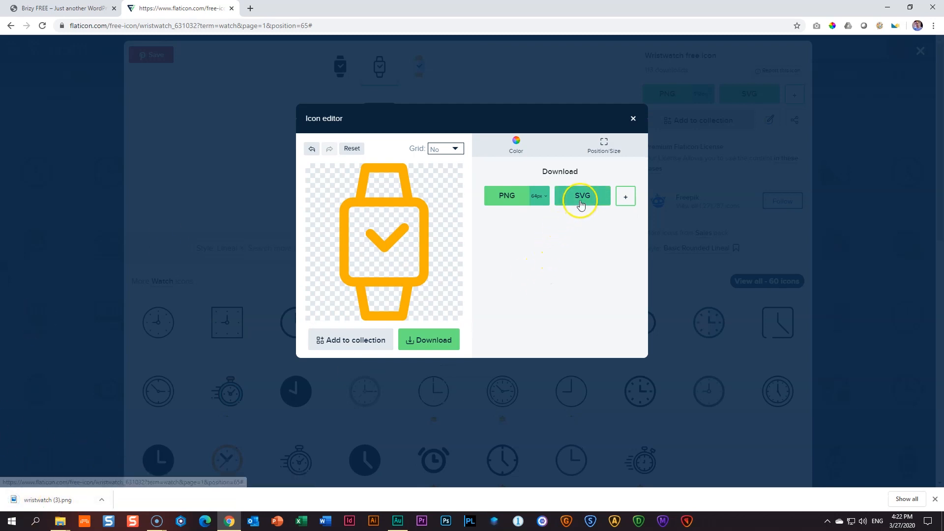
{"action": "left_click", "coordinate": [581, 196]}
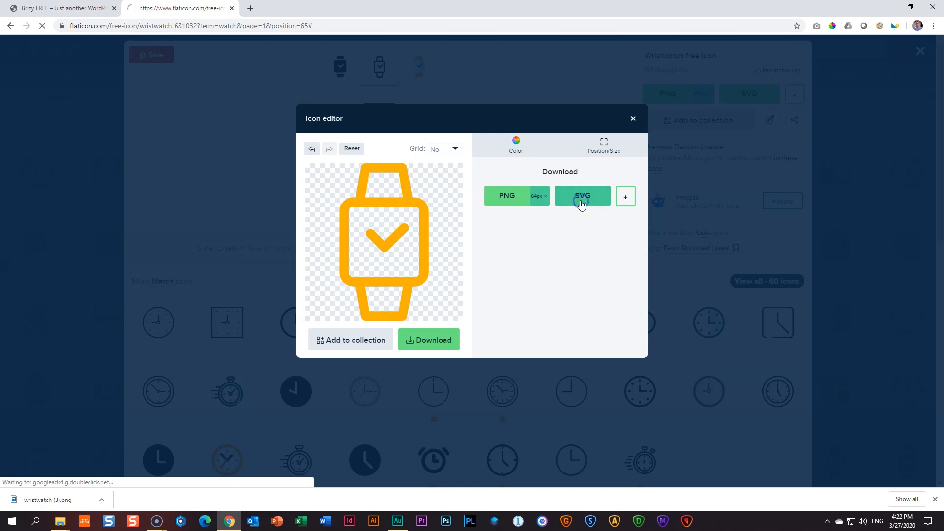
{"action": "left_click", "coordinate": [581, 195]}
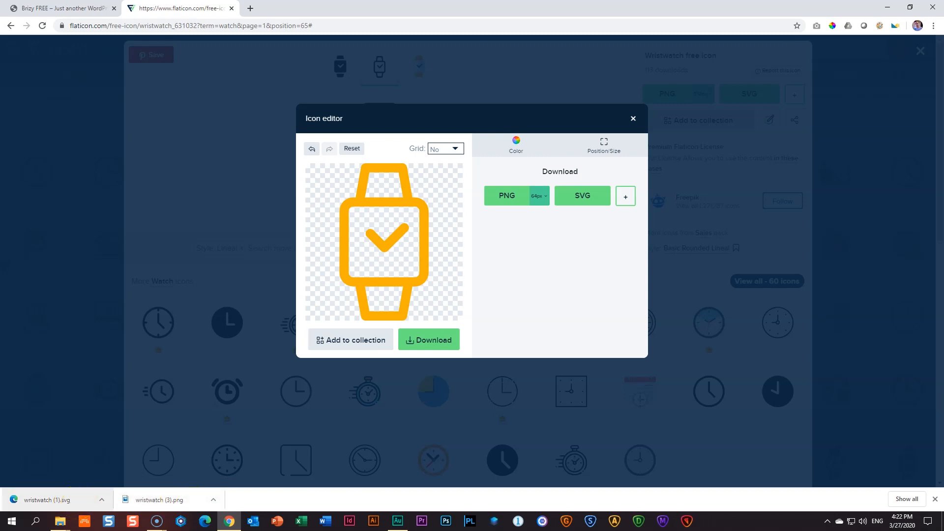
{"action": "left_click", "coordinate": [61, 8]}
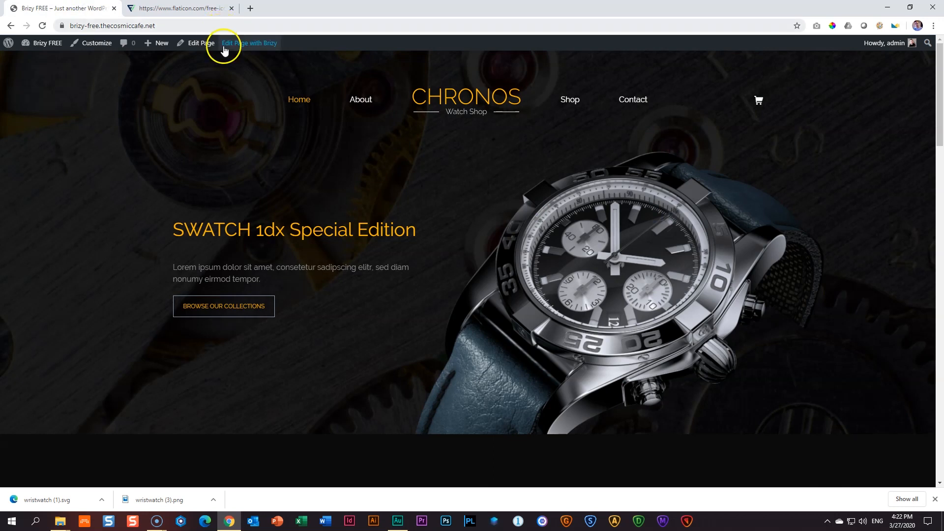
Launch Edit Page with Brizy for the watch shop homepage.
{"action": "left_click", "coordinate": [249, 42]}
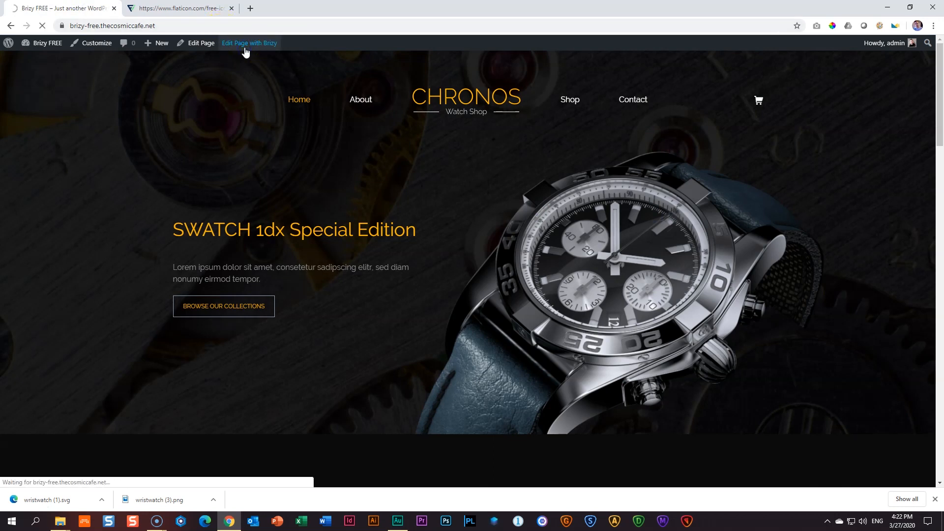
{"action": "left_click", "coordinate": [249, 42]}
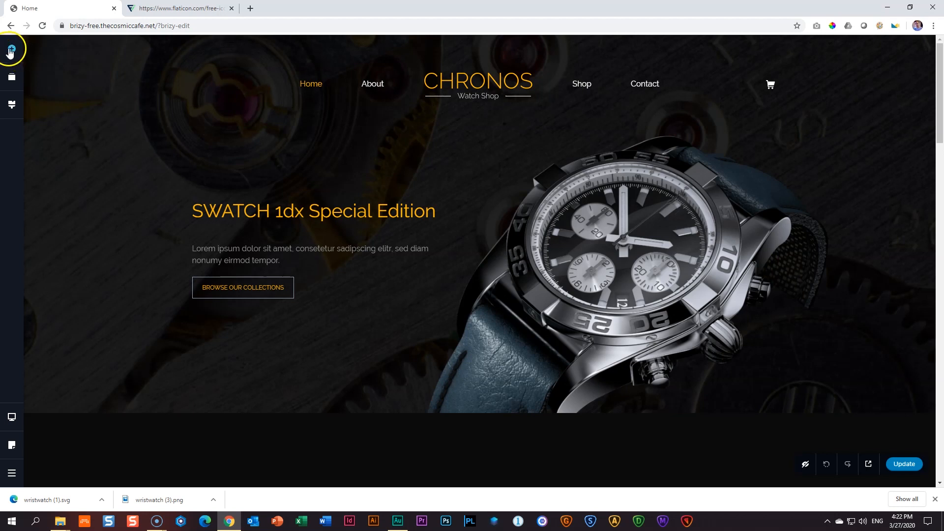
Place an Image element under the hero button and start choosing its picture.
{"action": "left_click", "coordinate": [11, 50]}
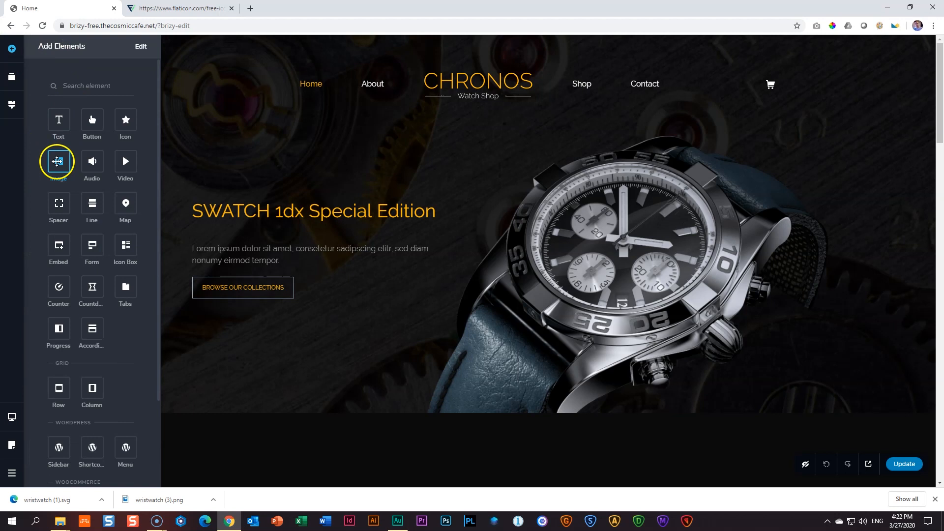
{"action": "mouse_move", "coordinate": [58, 161]}
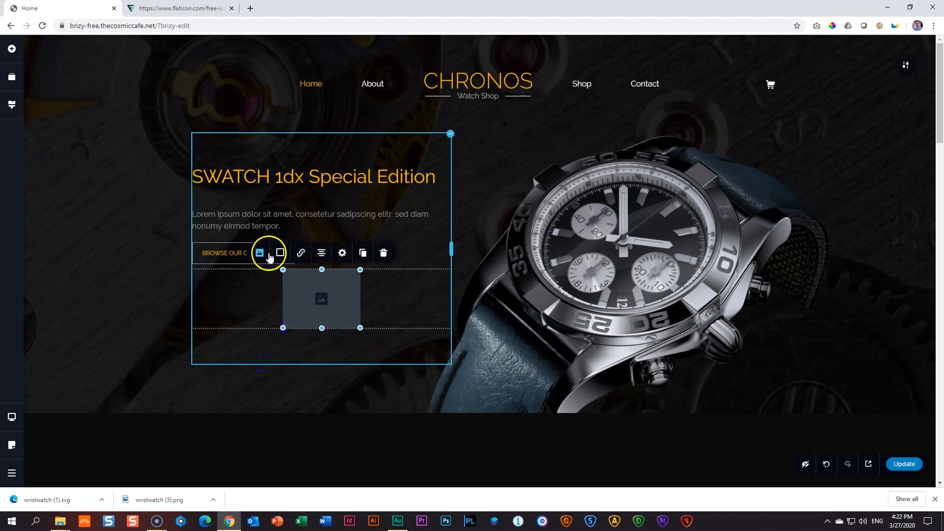
{"action": "left_click", "coordinate": [258, 253]}
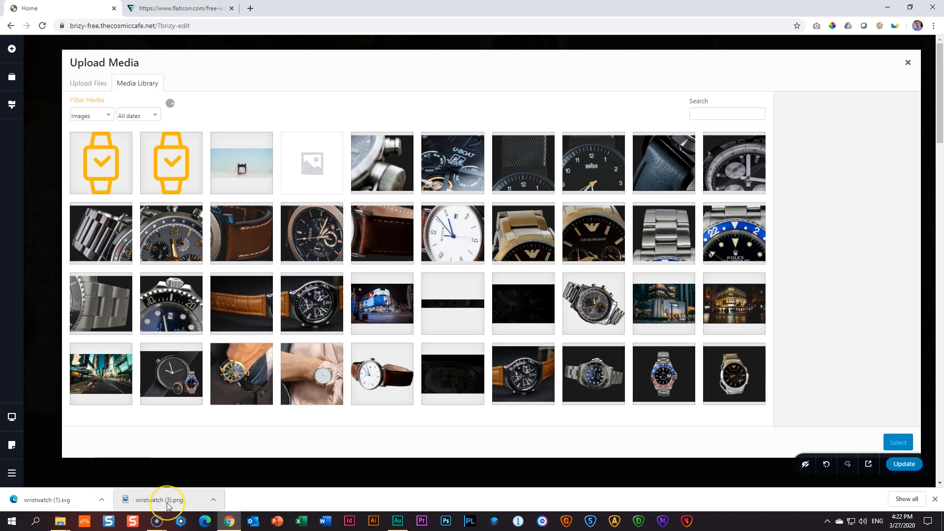
Select the orange wristwatch thumbnail from the media library for the image element.
{"action": "scroll", "scroll_direction": "down", "scroll_amount": 3}
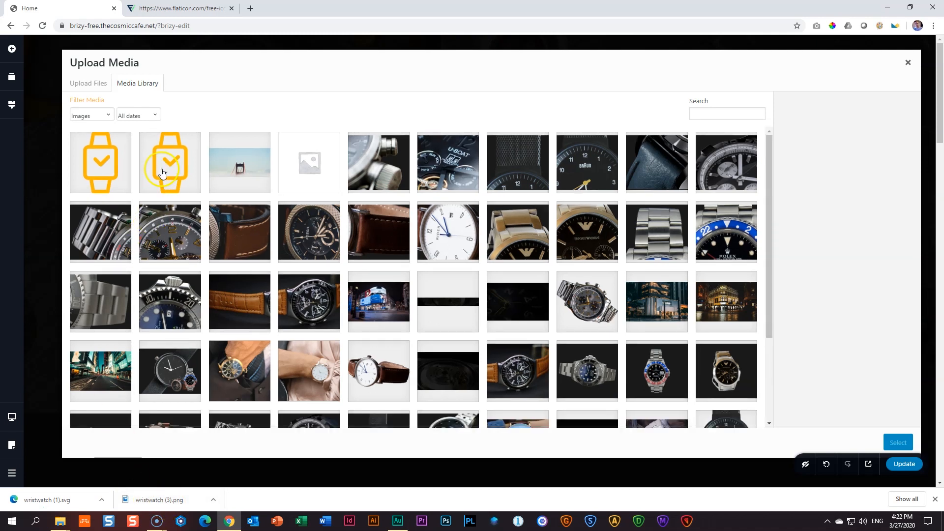
{"action": "left_click", "coordinate": [100, 162]}
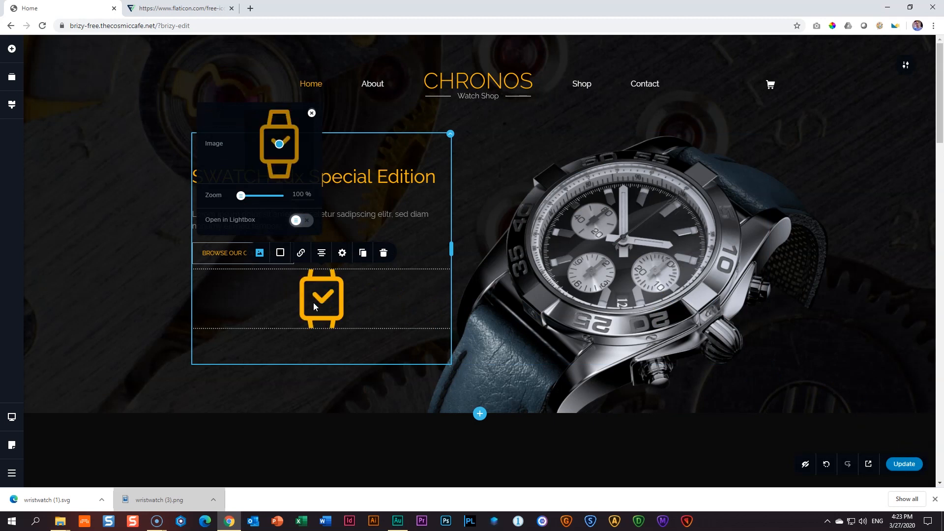
Reduce the watch image's Size setting until it becomes a small icon beneath the hero button.
{"action": "left_click", "coordinate": [342, 253]}
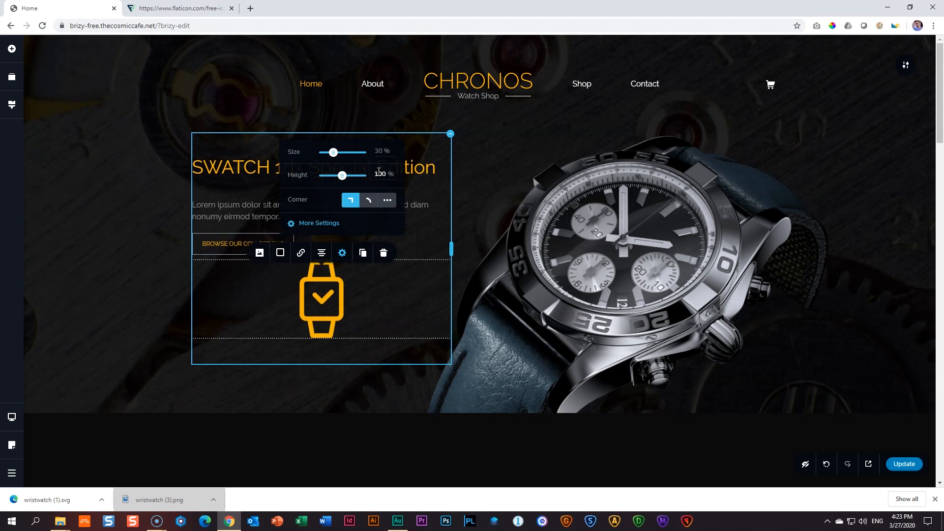
{"action": "left_click_drag", "start_coordinate": [334, 152], "coordinate": [330, 152]}
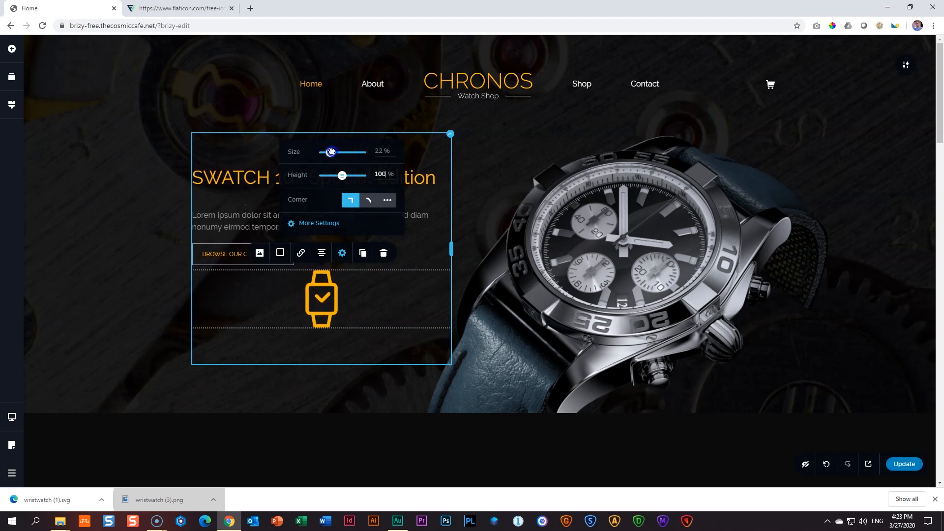
{"action": "left_click_drag", "start_coordinate": [330, 151], "coordinate": [327, 151]}
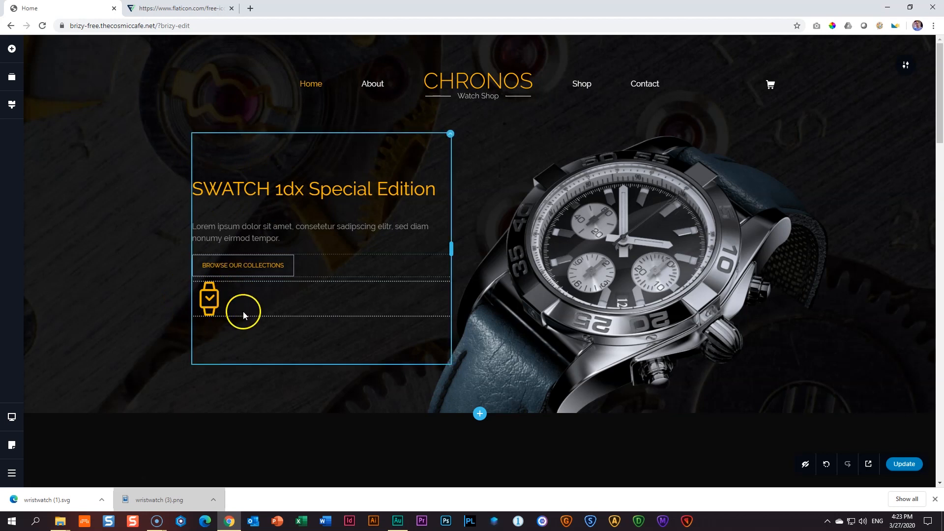
Add a second small watch image below the first using the other orange wristwatch file.
{"action": "left_click", "coordinate": [209, 299]}
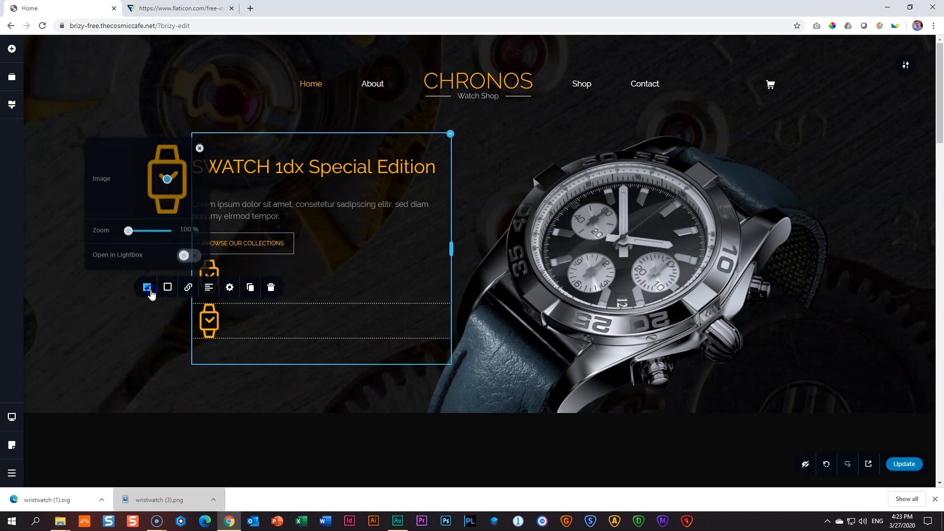
{"action": "left_click", "coordinate": [145, 287]}
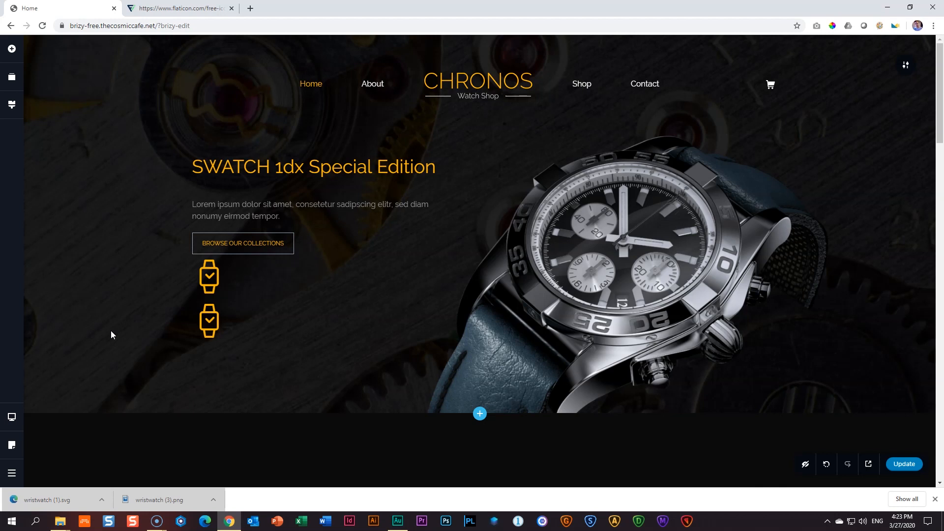
{"action": "mouse_move", "coordinate": [869, 463]}
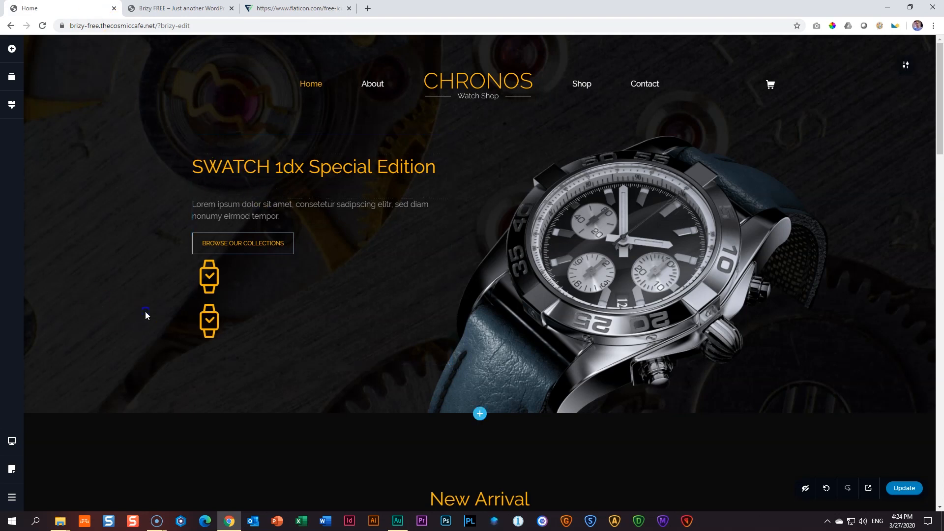
Move the second watch icon into the hero's photo column so it grows very large.
{"action": "left_click", "coordinate": [208, 275]}
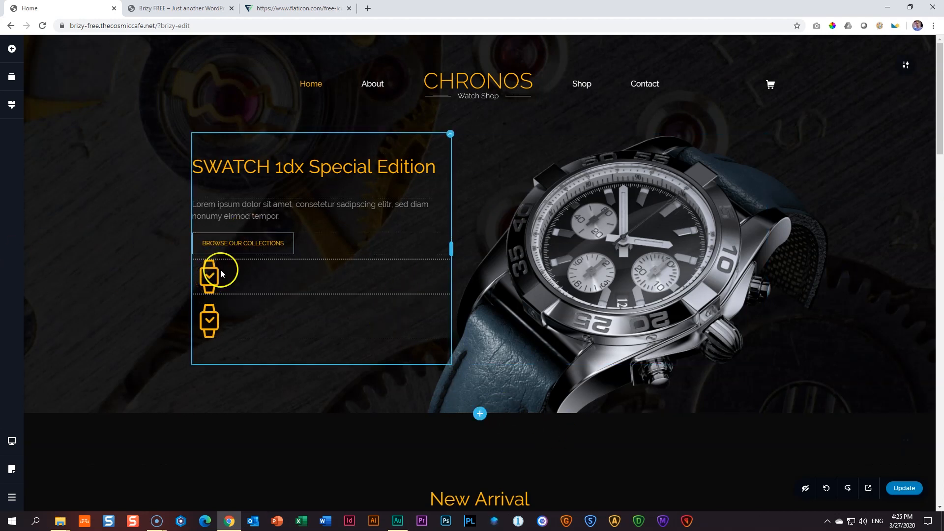
{"action": "left_click", "coordinate": [662, 244]}
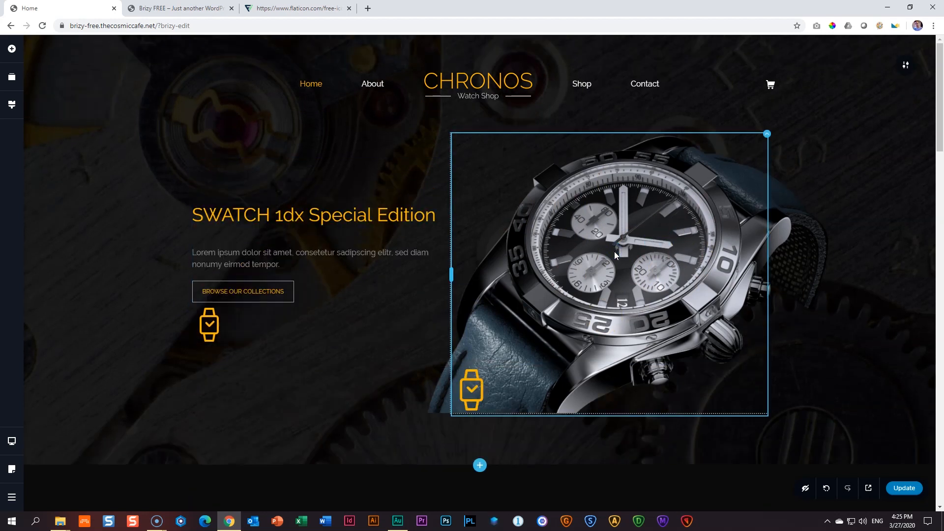
{"action": "left_click", "coordinate": [471, 390]}
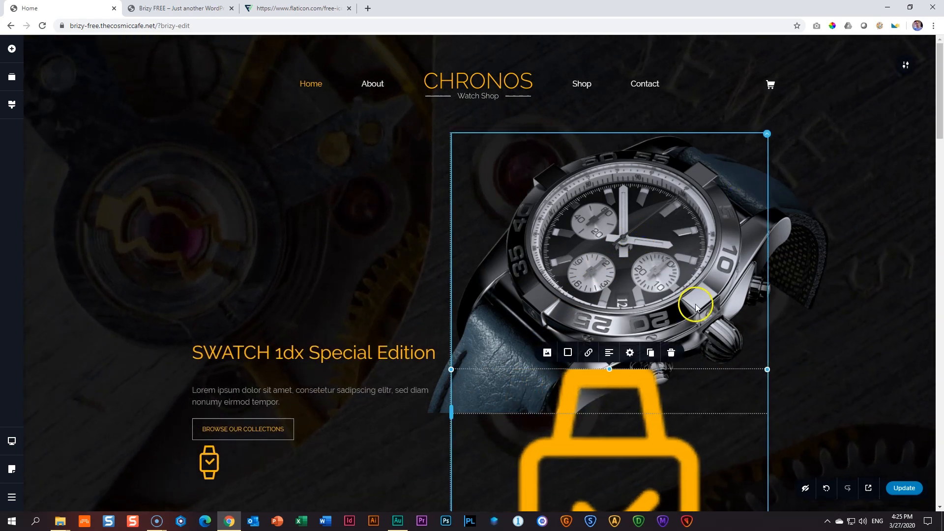
{"action": "scroll", "scroll_direction": "down", "scroll_amount": 3}
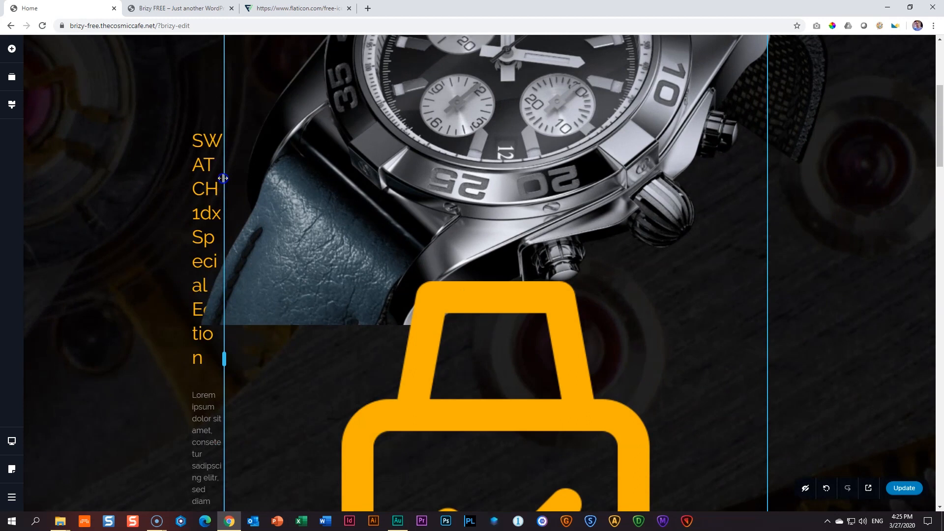
{"action": "scroll", "scroll_direction": "down", "scroll_amount": 3}
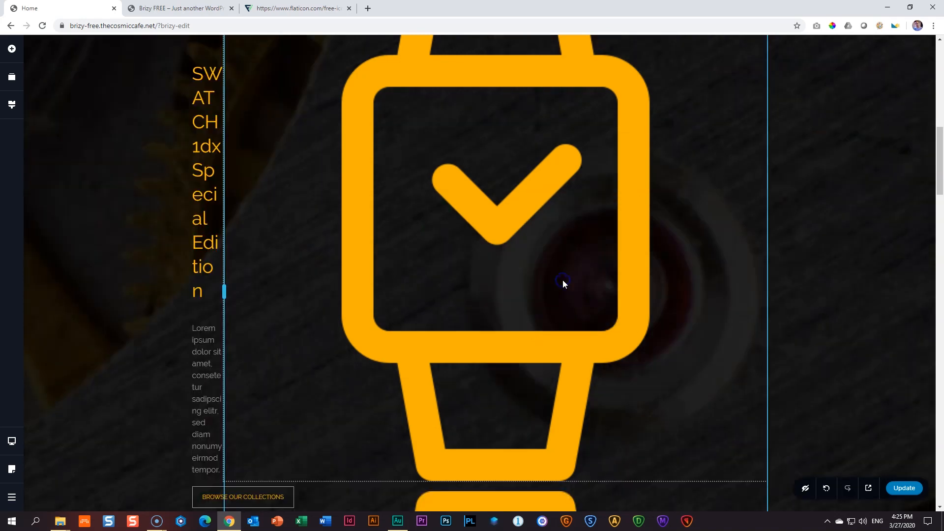
{"action": "scroll", "scroll_direction": "down", "scroll_amount": 3}
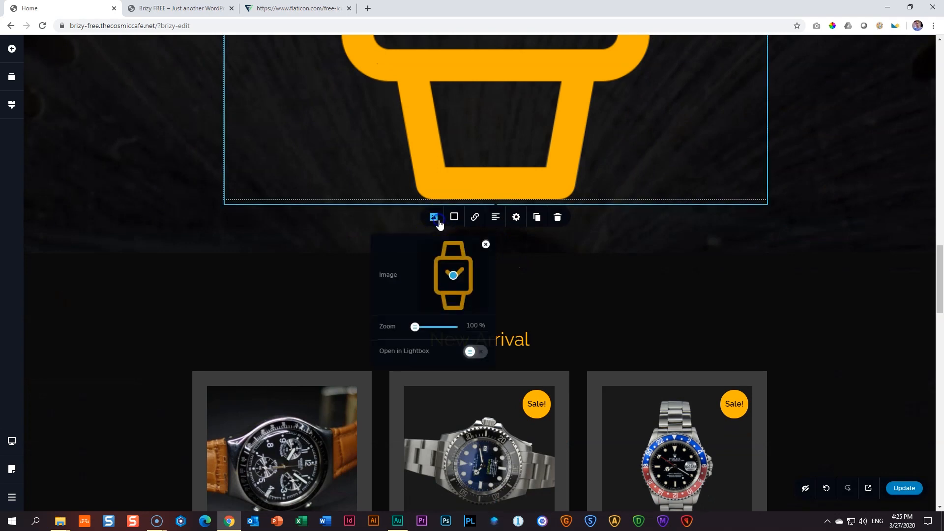
Replace the large watch image with wristwatch-1.svg from the Media Library.
{"action": "left_click", "coordinate": [433, 217]}
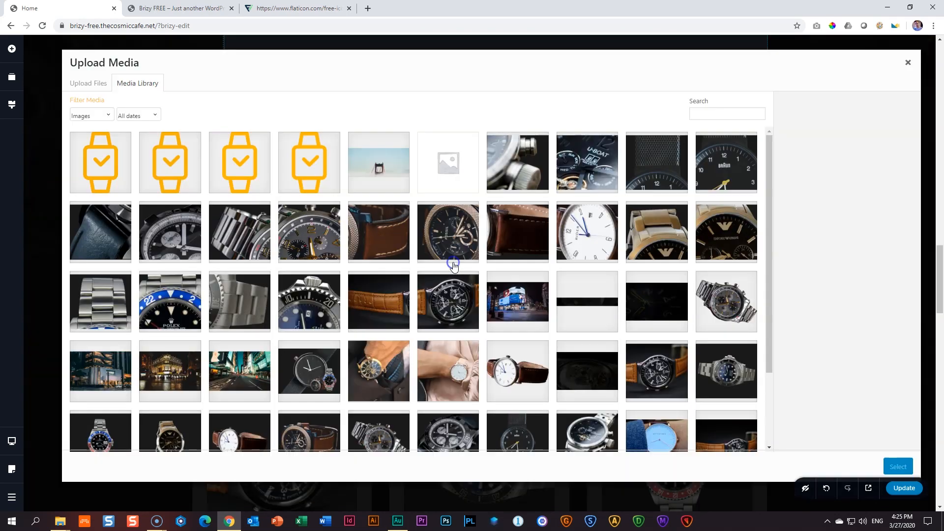
{"action": "left_click", "coordinate": [100, 162]}
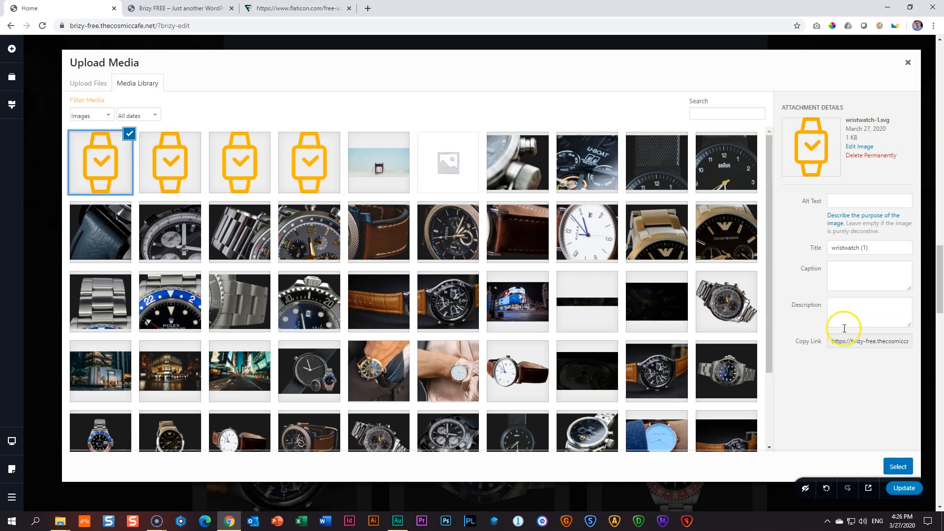
{"action": "left_click", "coordinate": [897, 467]}
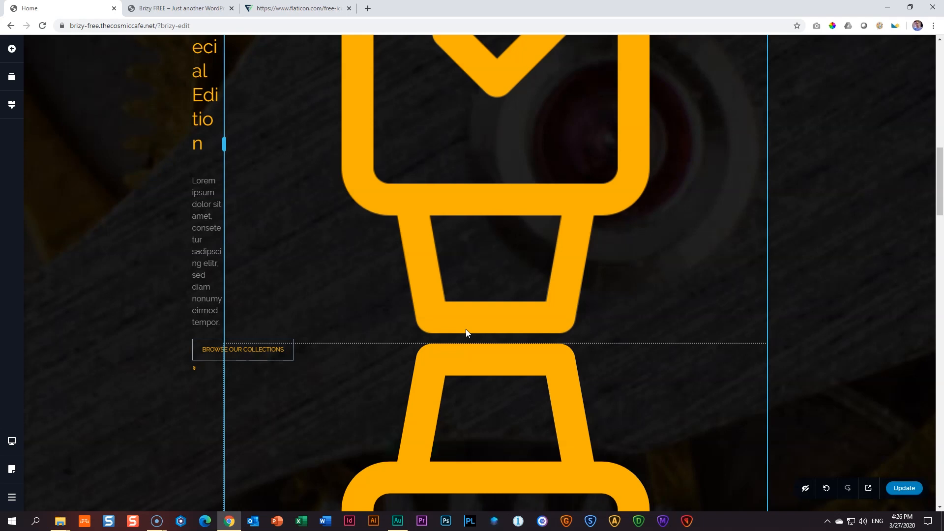
Select the lower enlarged watch icon and scroll to compare it against the upper one.
{"action": "left_click", "coordinate": [519, 400]}
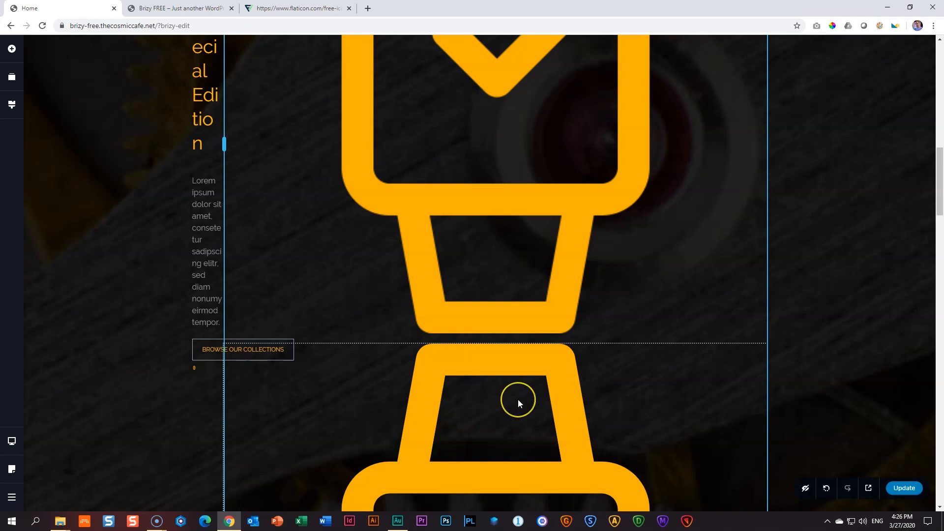
{"action": "scroll", "scroll_direction": "down", "scroll_amount": 3}
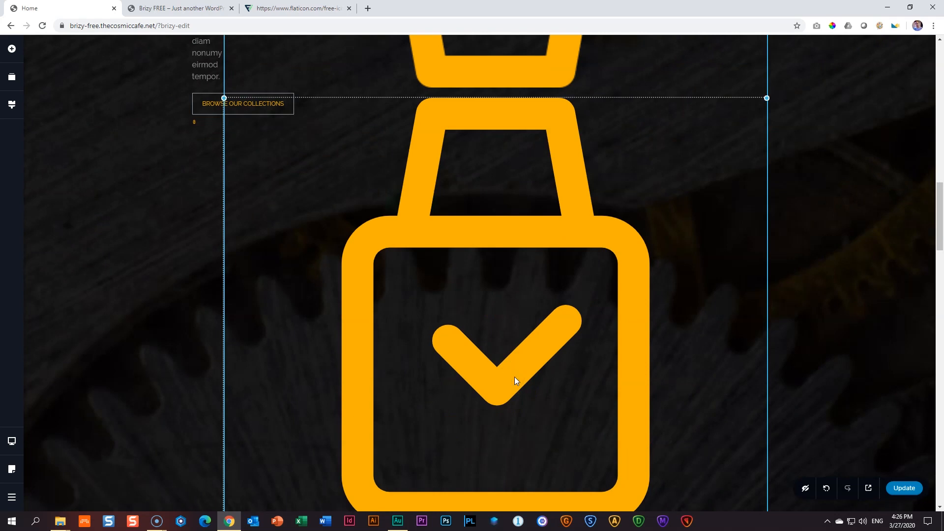
{"action": "scroll", "scroll_direction": "down", "scroll_amount": 3}
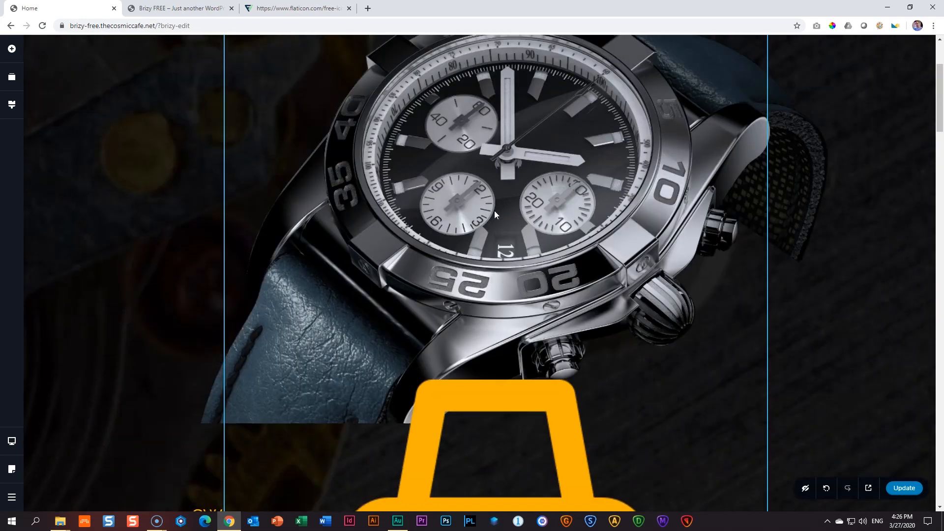
{"action": "scroll", "scroll_direction": "down", "scroll_amount": 3}
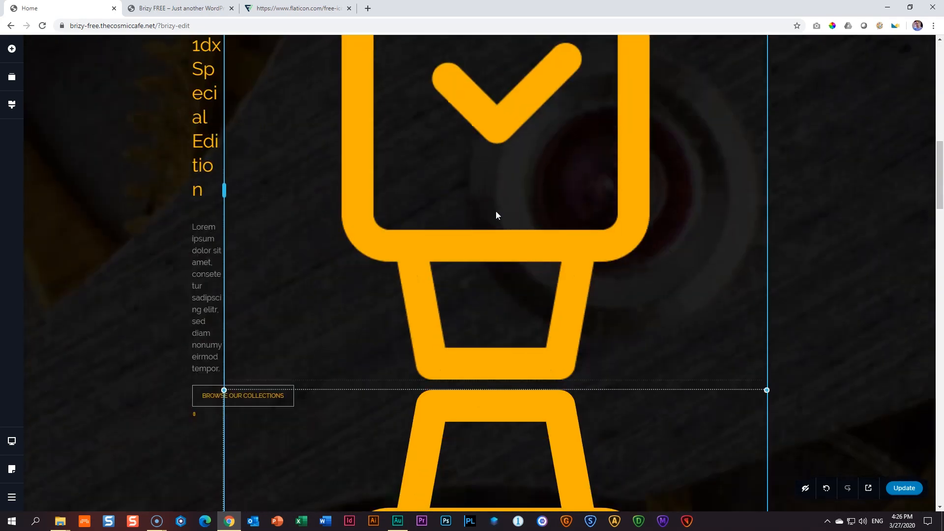
{"action": "scroll", "scroll_direction": "down", "scroll_amount": 3}
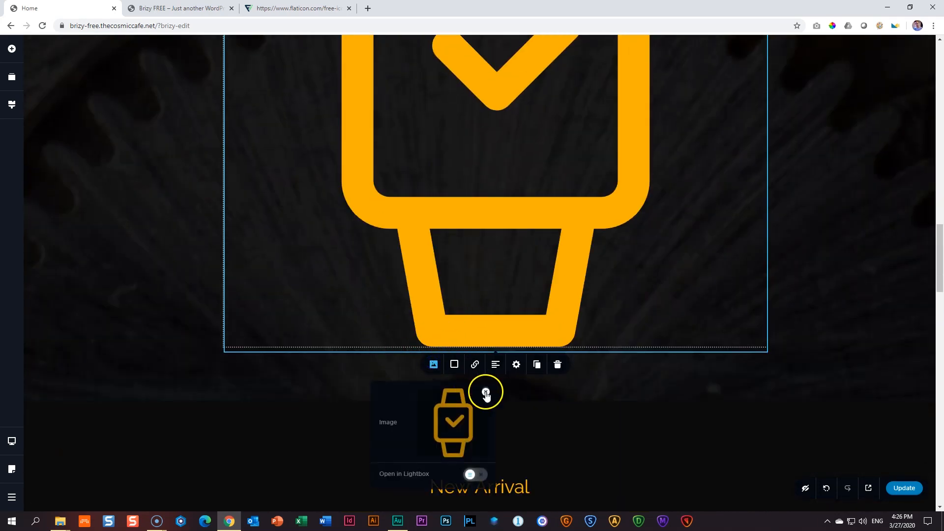
Check wristwatch-3.png (7 KB) against wristwatch-1.svg (1 KB) and apply the SVG to the lower image.
{"action": "left_click", "coordinate": [486, 396]}
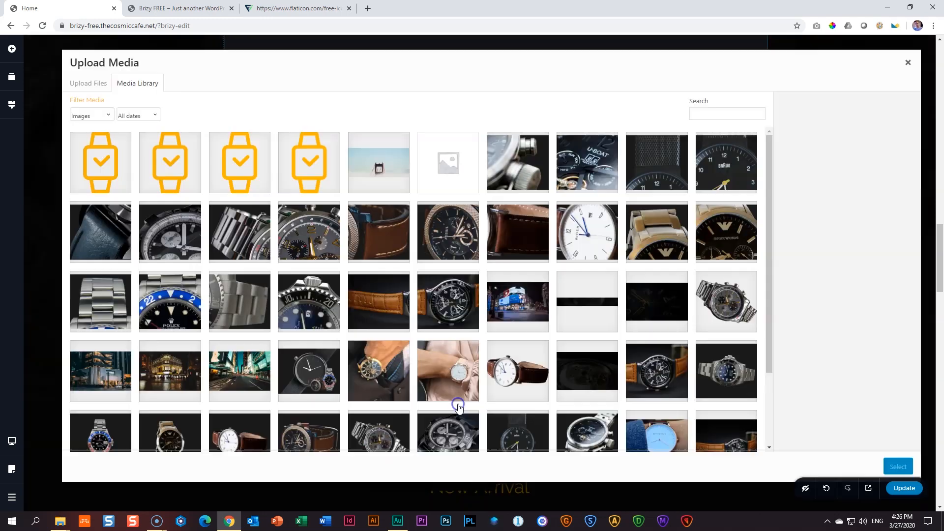
{"action": "mouse_move", "coordinate": [171, 143]}
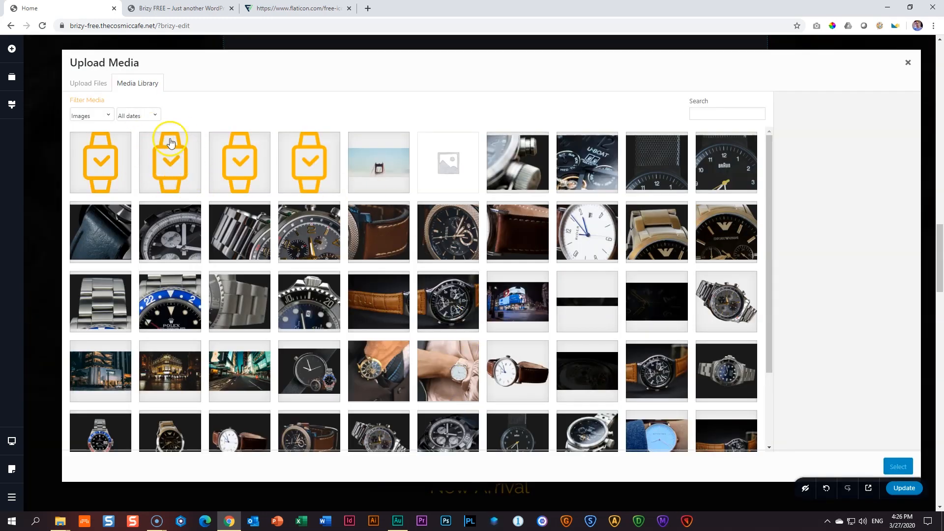
{"action": "left_click", "coordinate": [170, 163]}
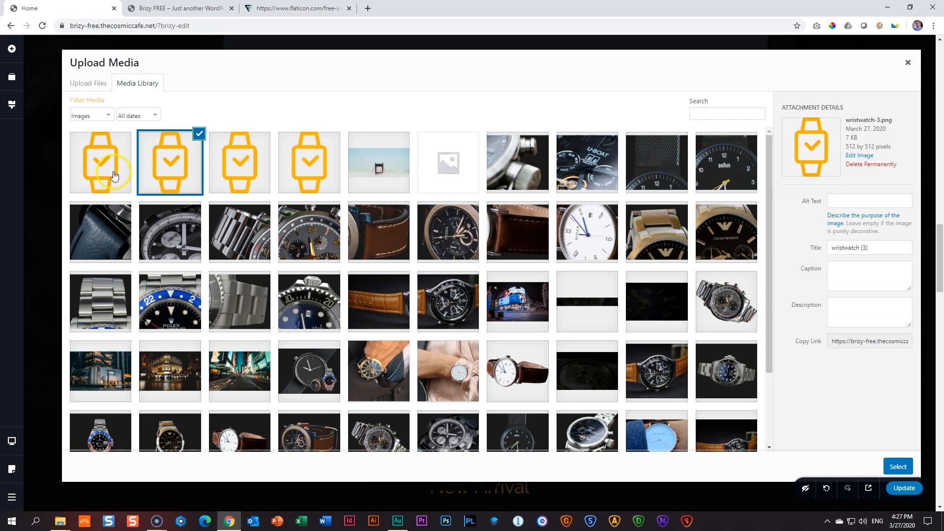
{"action": "left_click", "coordinate": [100, 163]}
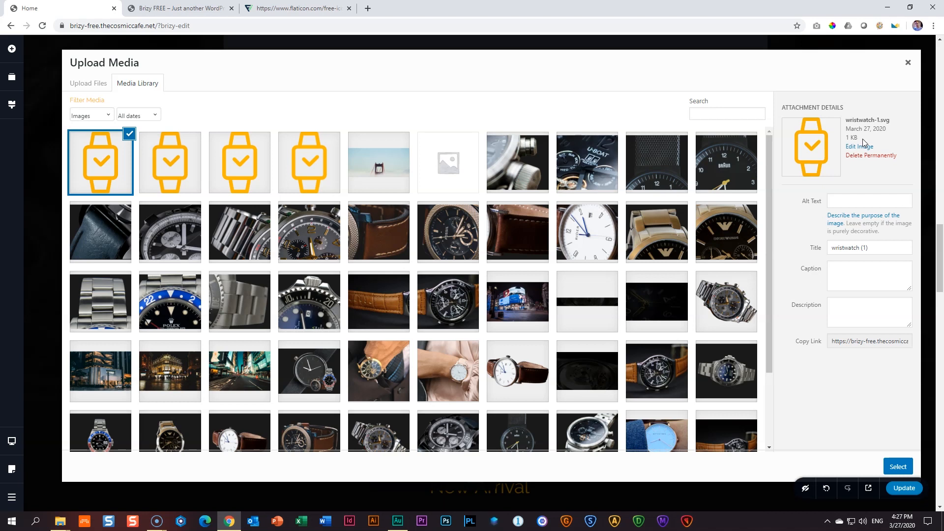
{"action": "left_click", "coordinate": [897, 466]}
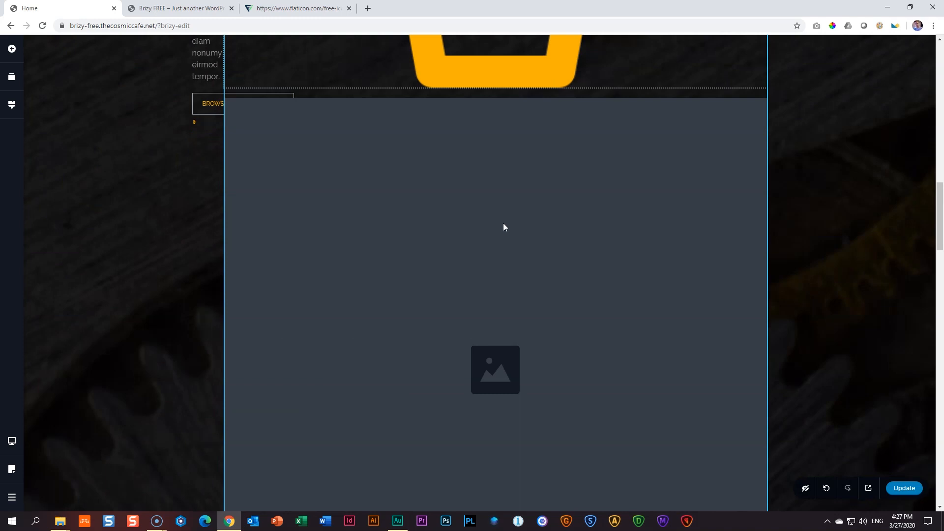
Update the Brizy page to save changes and return to the Flaticon tab.
{"action": "scroll", "scroll_direction": "down", "scroll_amount": 3}
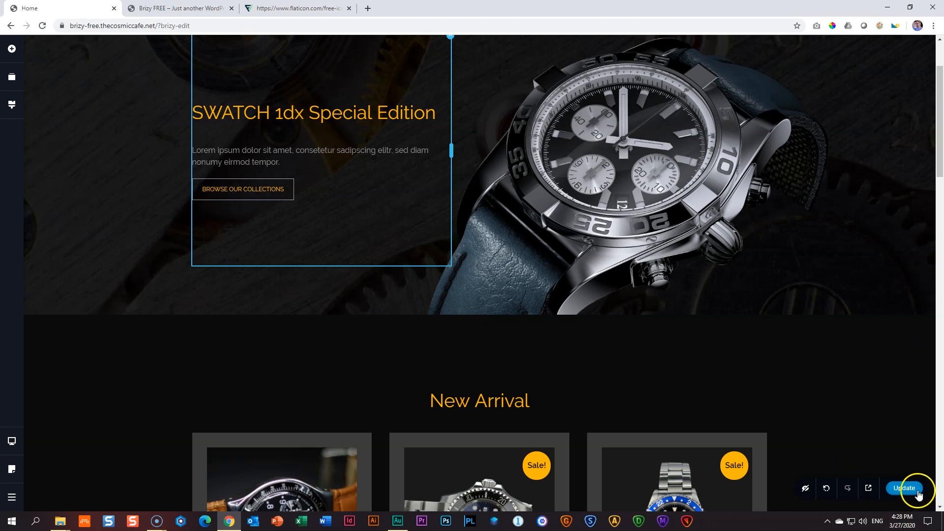
{"action": "left_click", "coordinate": [904, 488]}
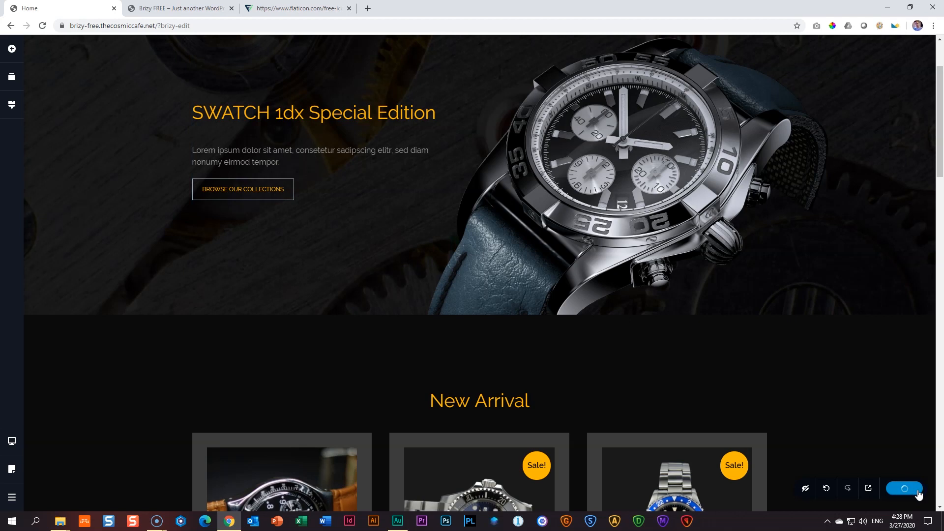
{"action": "mouse_move", "coordinate": [903, 489]}
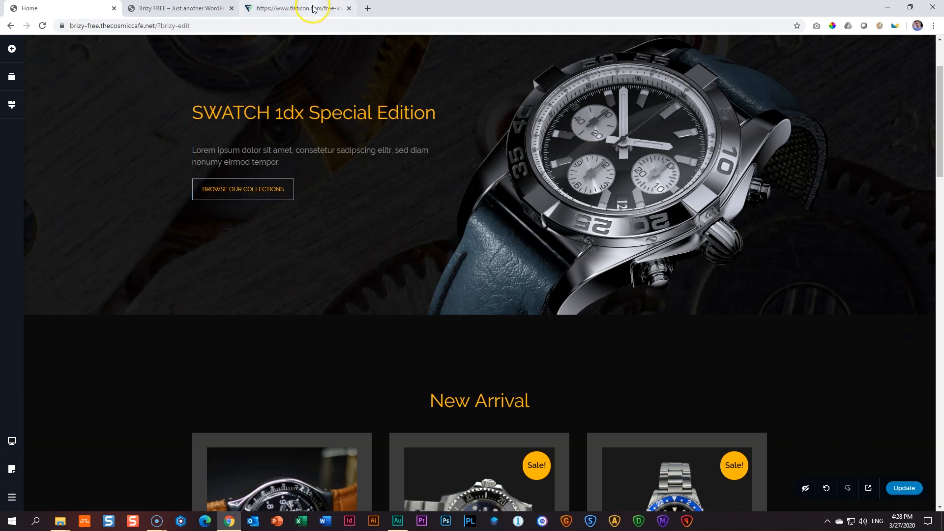
{"action": "left_click", "coordinate": [295, 8]}
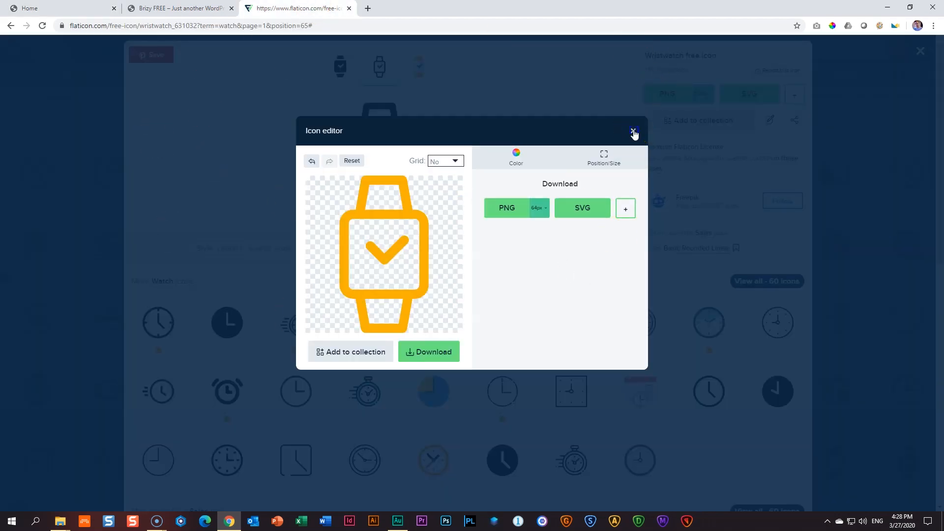
Close Flaticon's icon editor, leaving the wristwatch page with PNG and SVG downloads.
{"action": "left_click", "coordinate": [633, 130]}
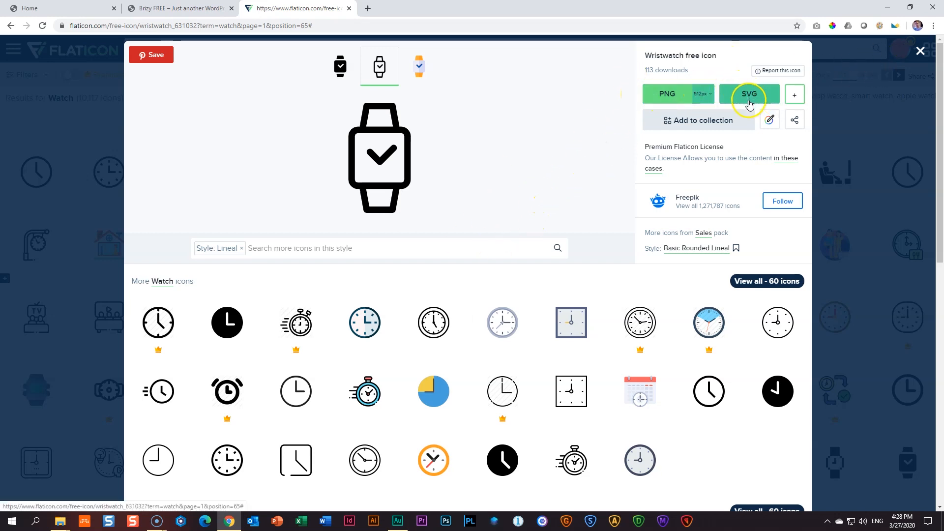
{"action": "mouse_move", "coordinate": [749, 93]}
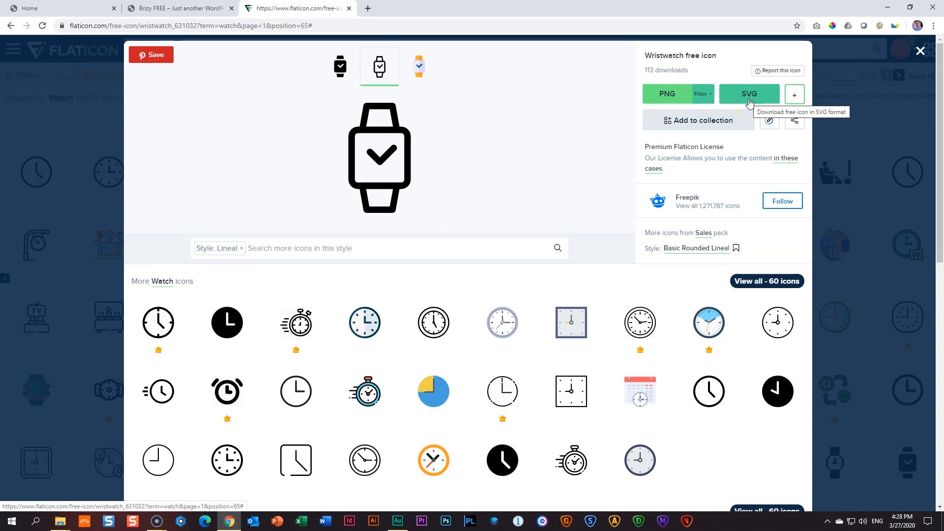